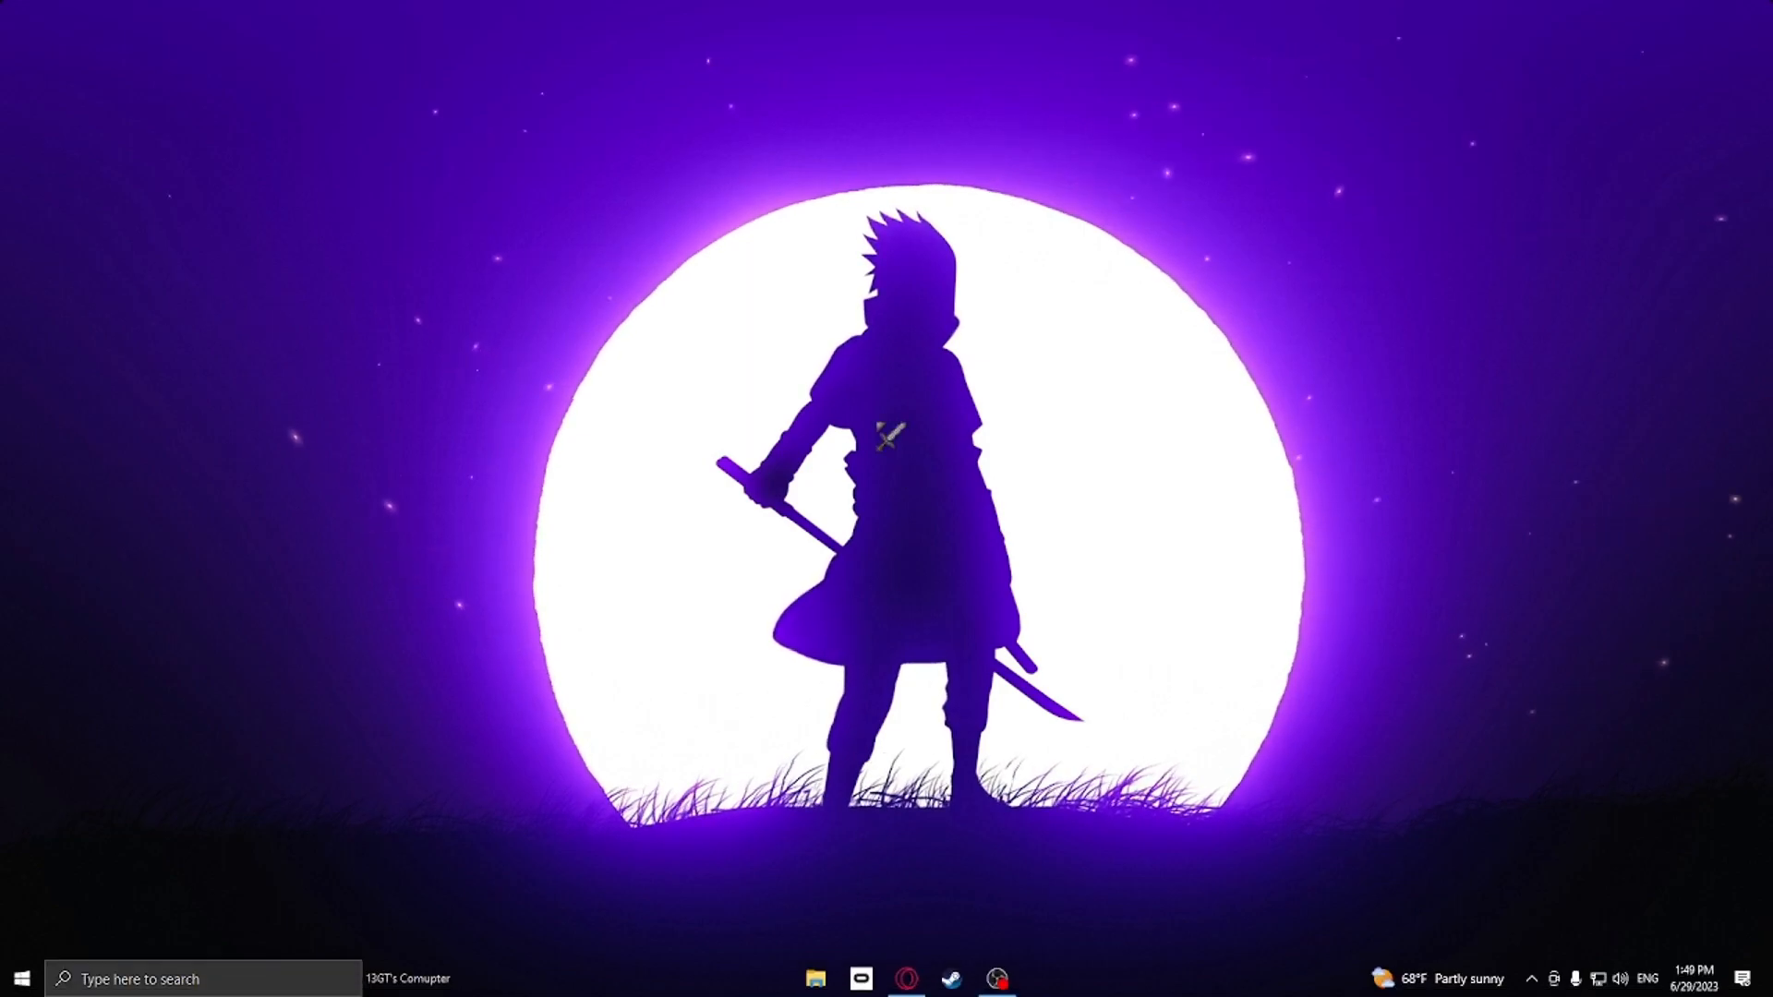
# Step: Open Gorilla Tag in the Steam library, then search 'steam' and open SteamVR
pyautogui.click(951, 978)
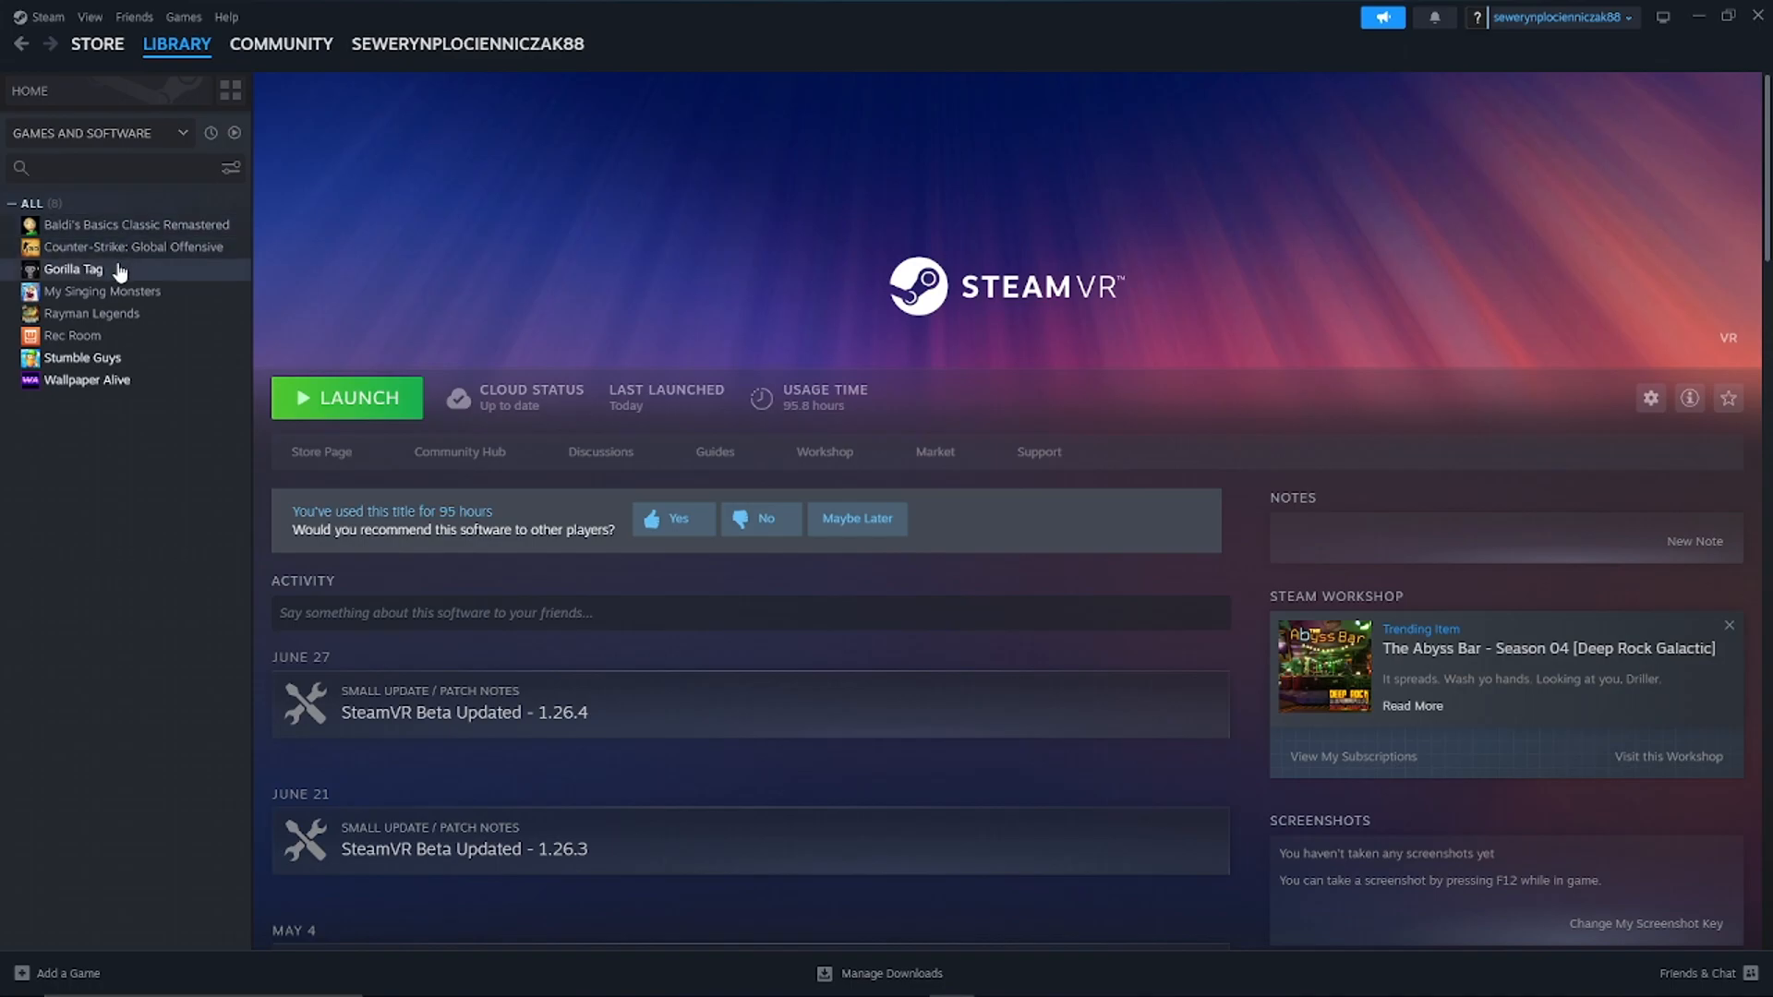
pyautogui.click(74, 269)
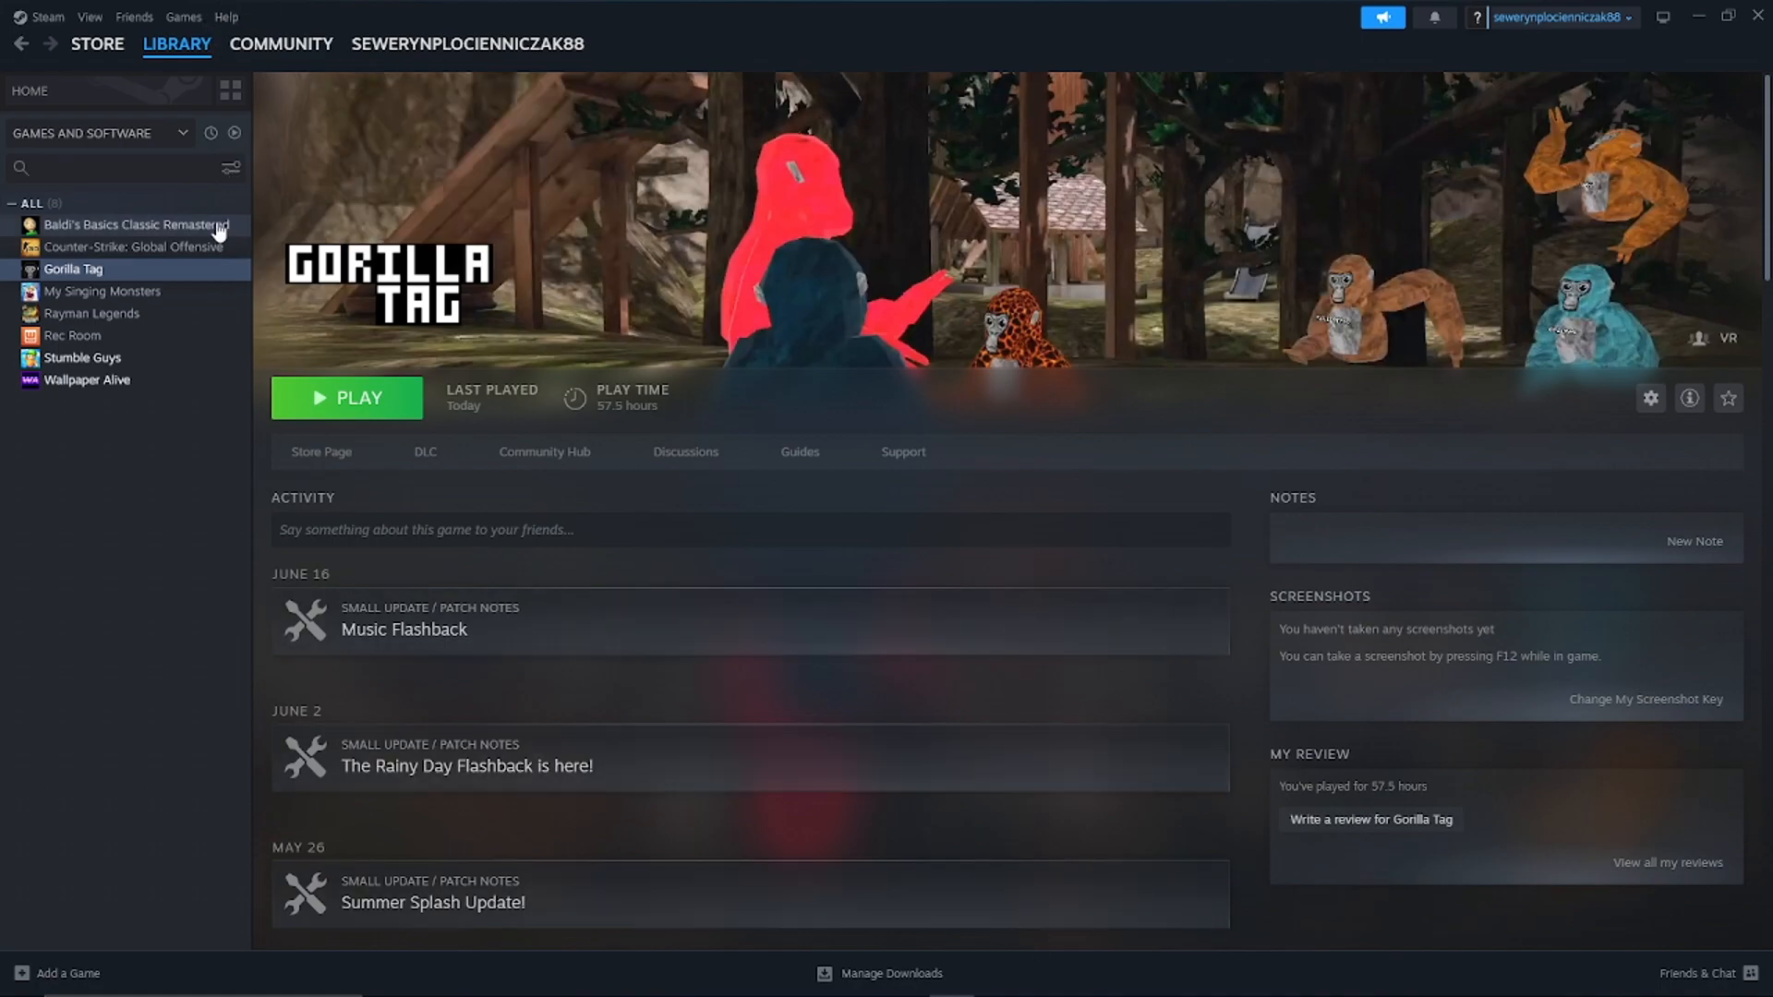
pyautogui.write('steam')
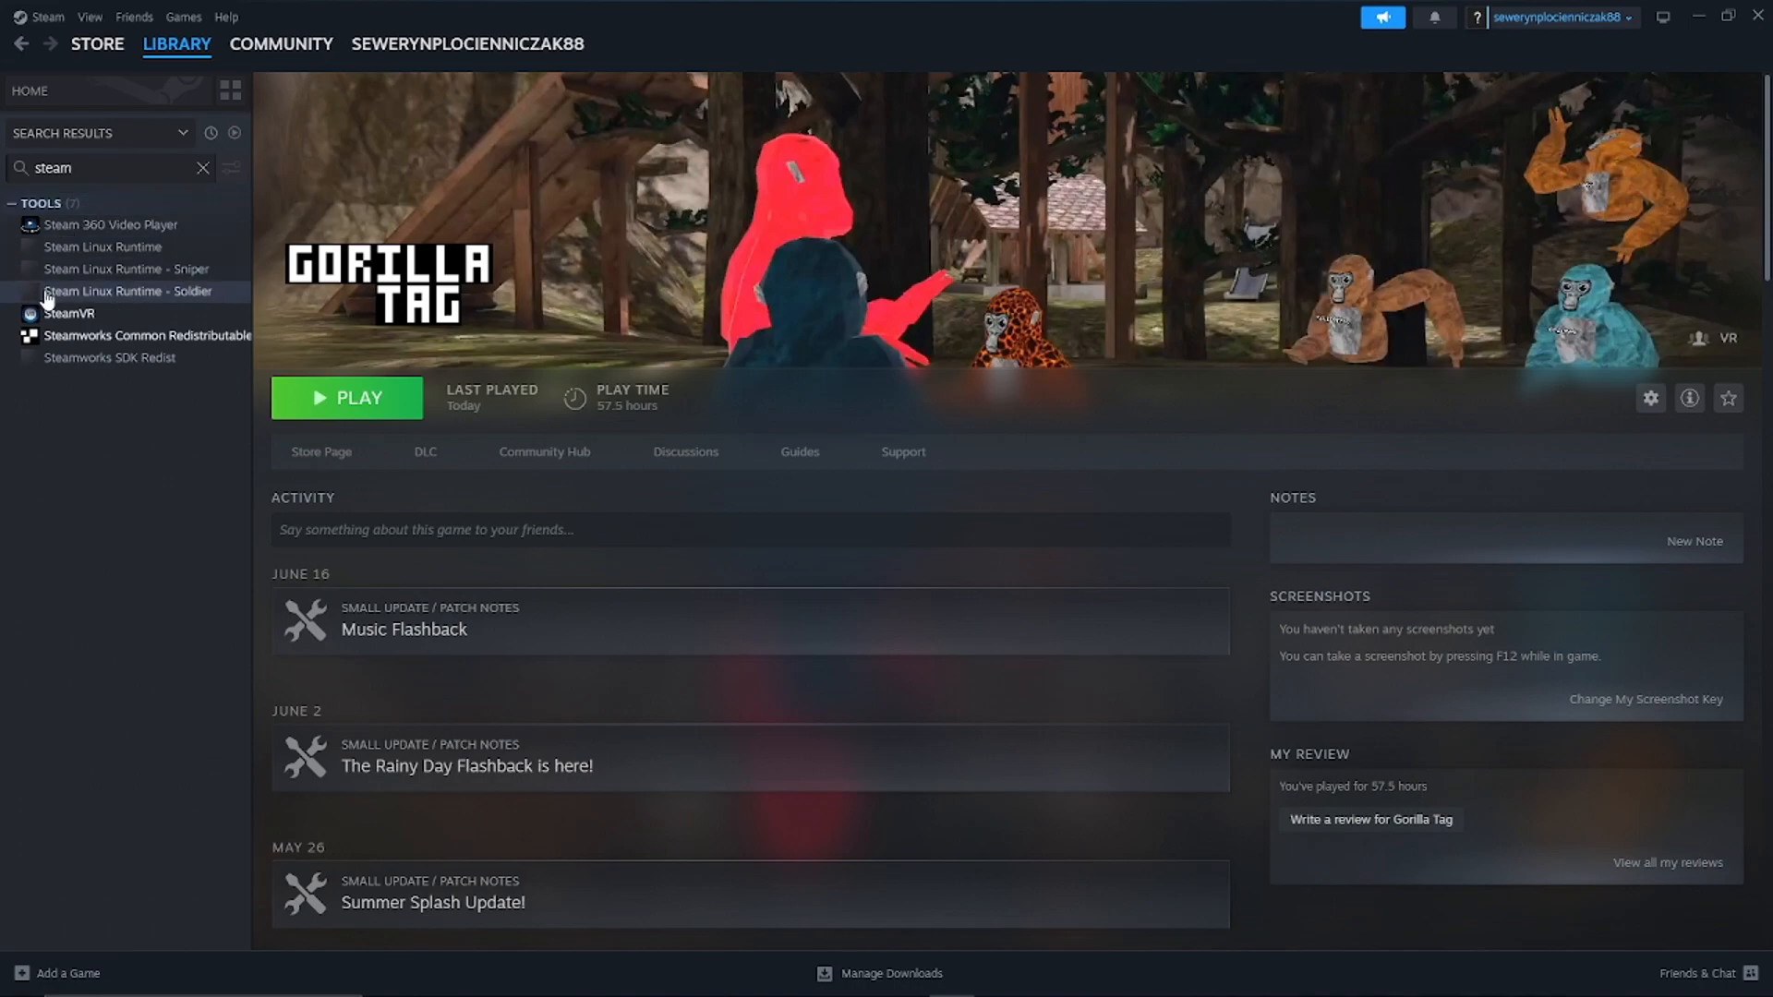
pyautogui.click(70, 313)
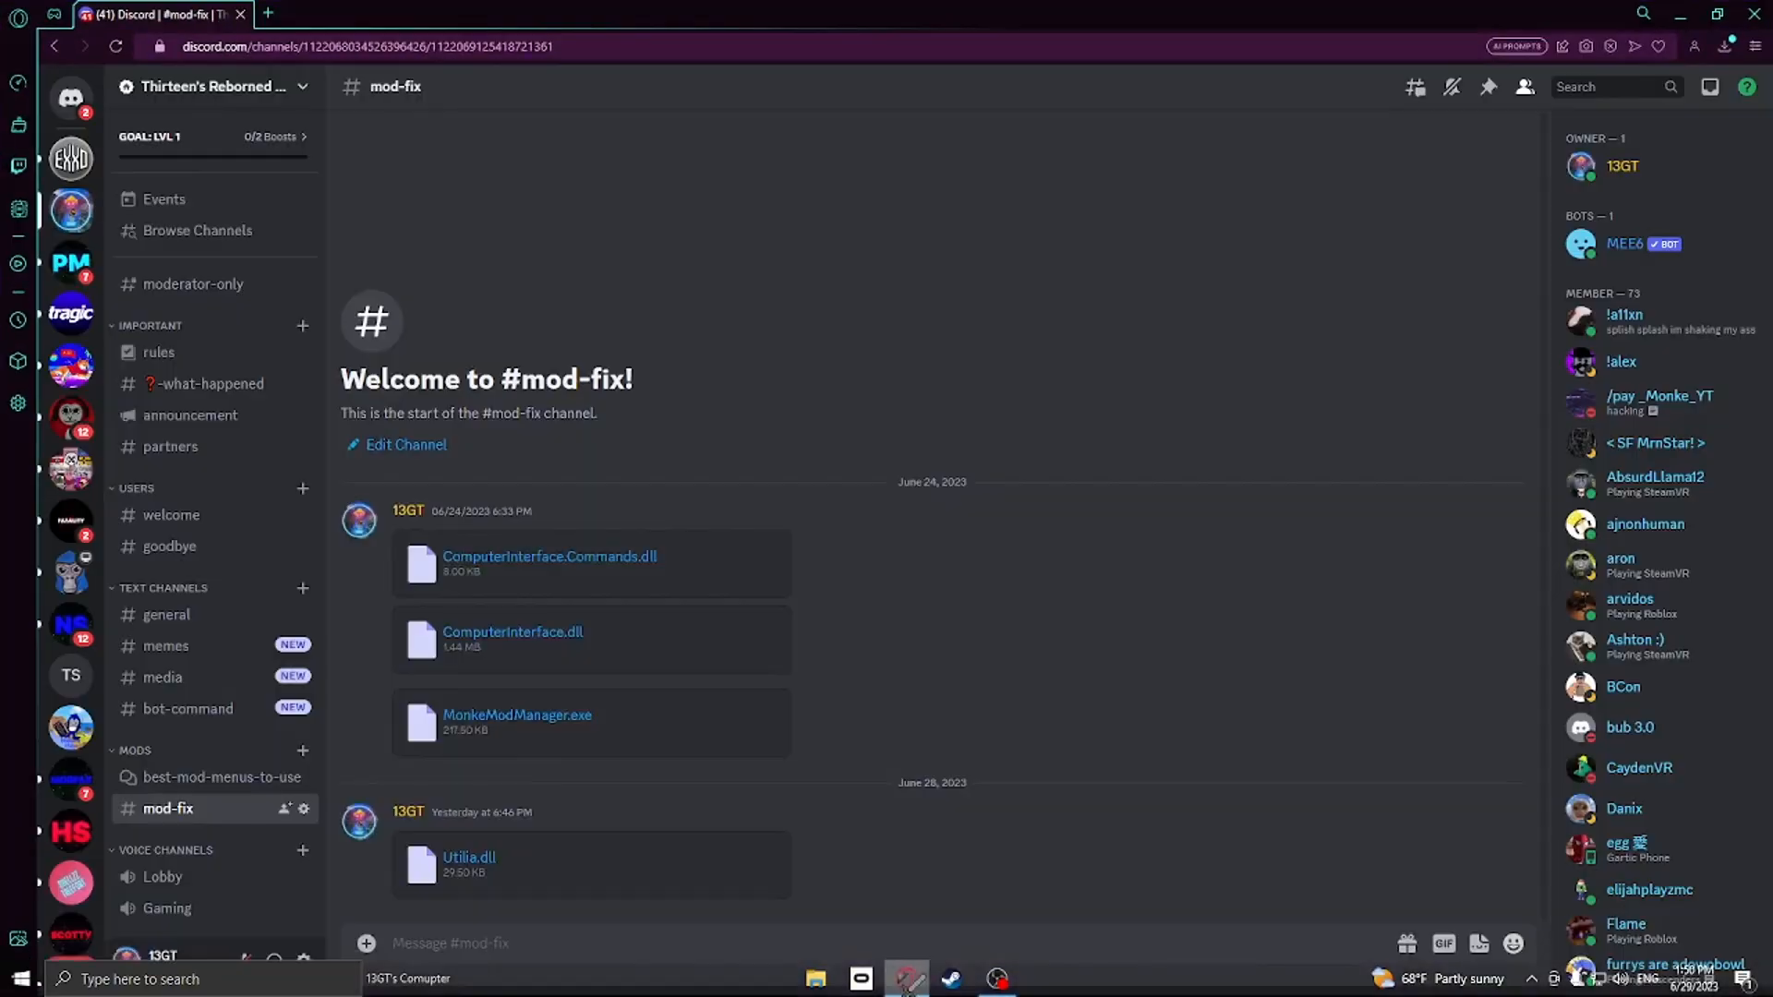
# Step: Post a never-expiring server invite in #rules as 'Permanent Link', then go back to #mod-fix
pyautogui.click(210, 86)
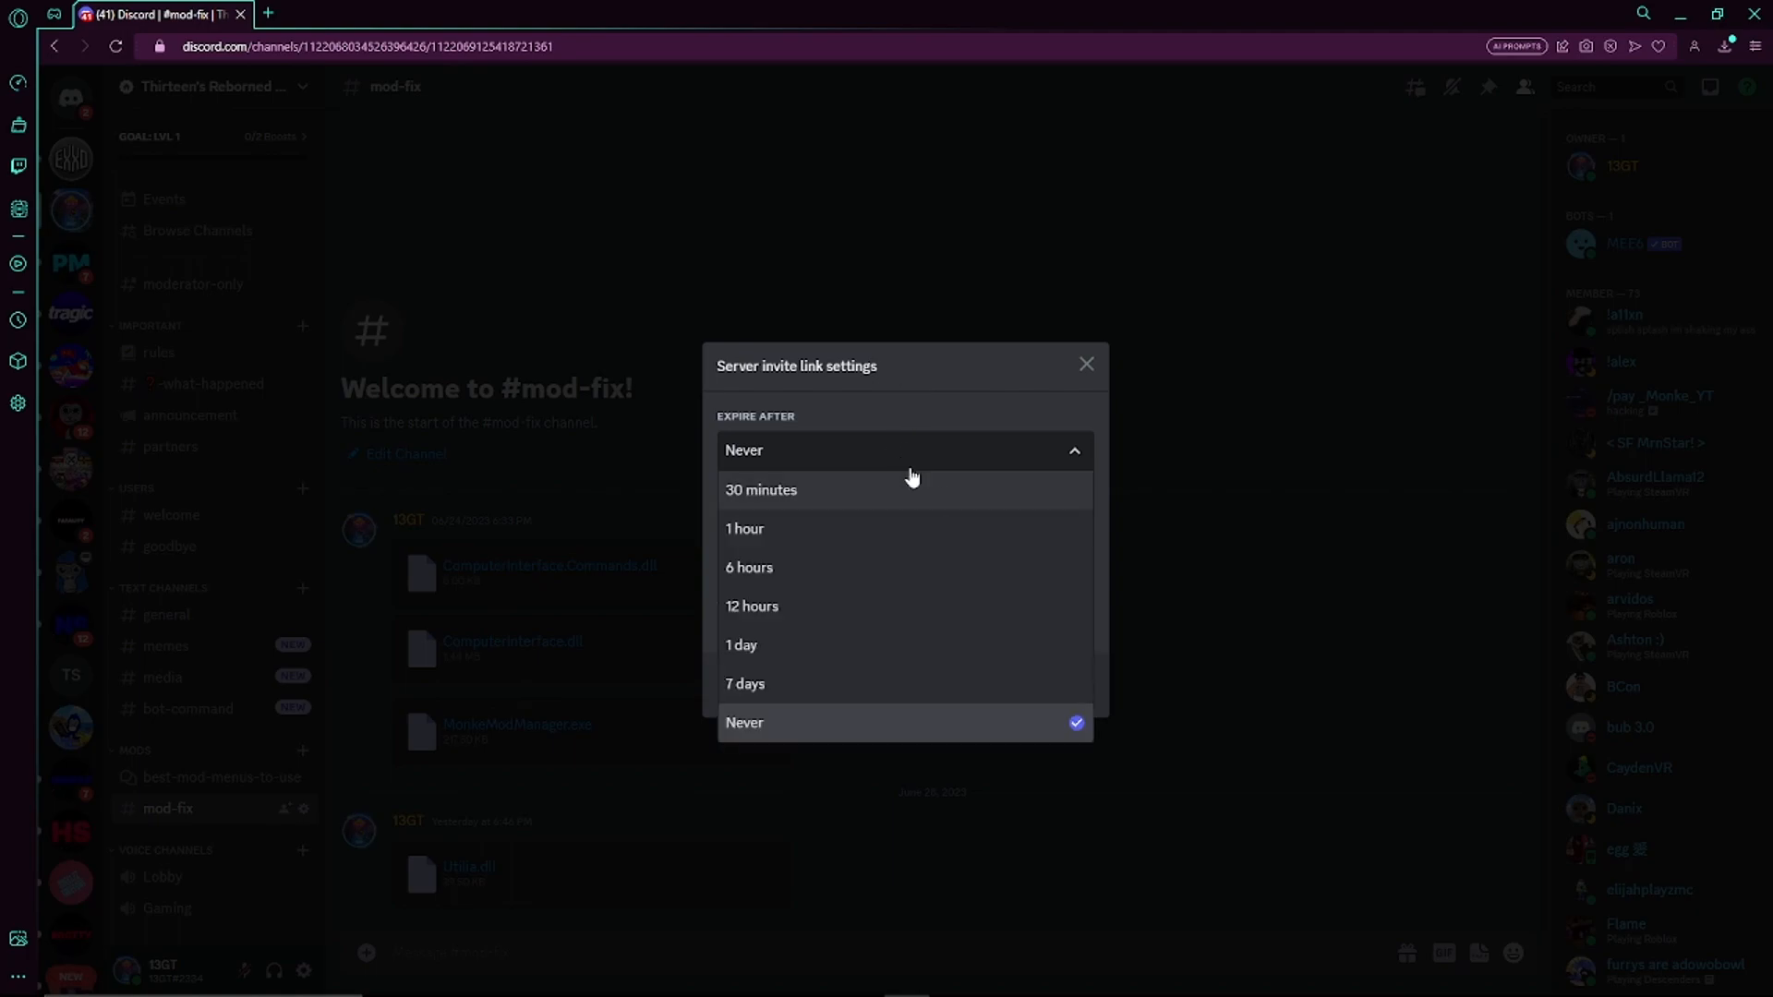
pyautogui.click(744, 683)
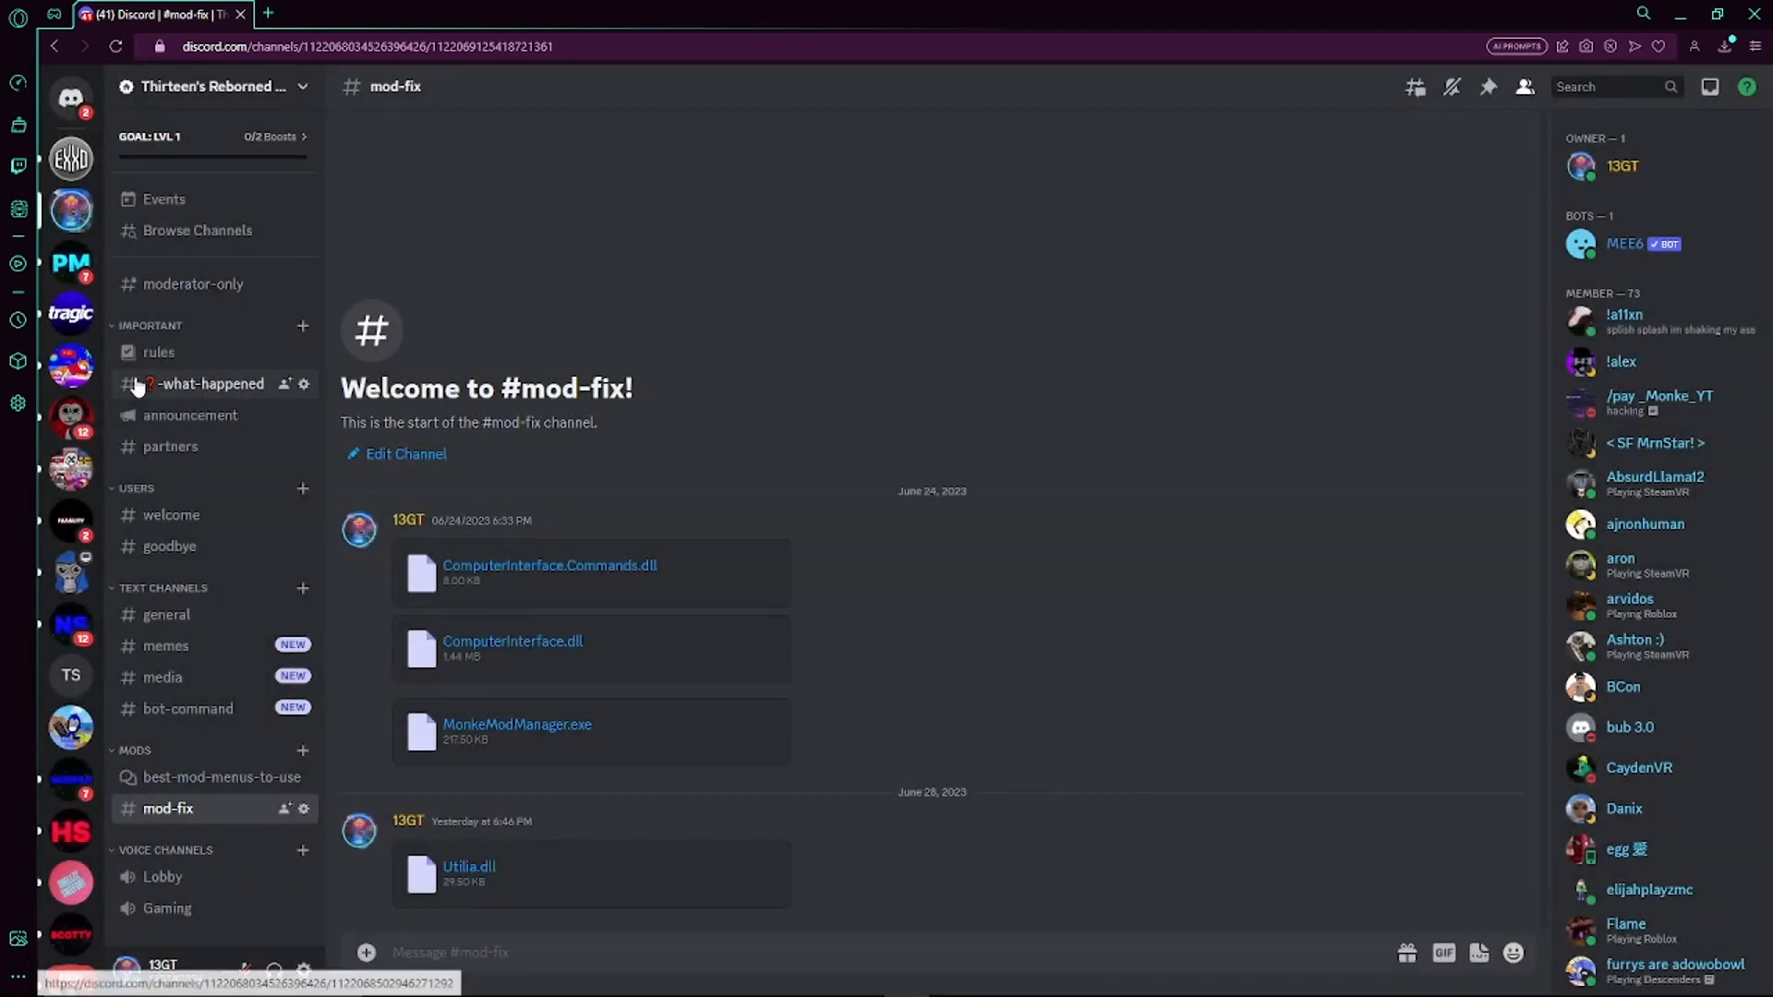
pyautogui.click(158, 352)
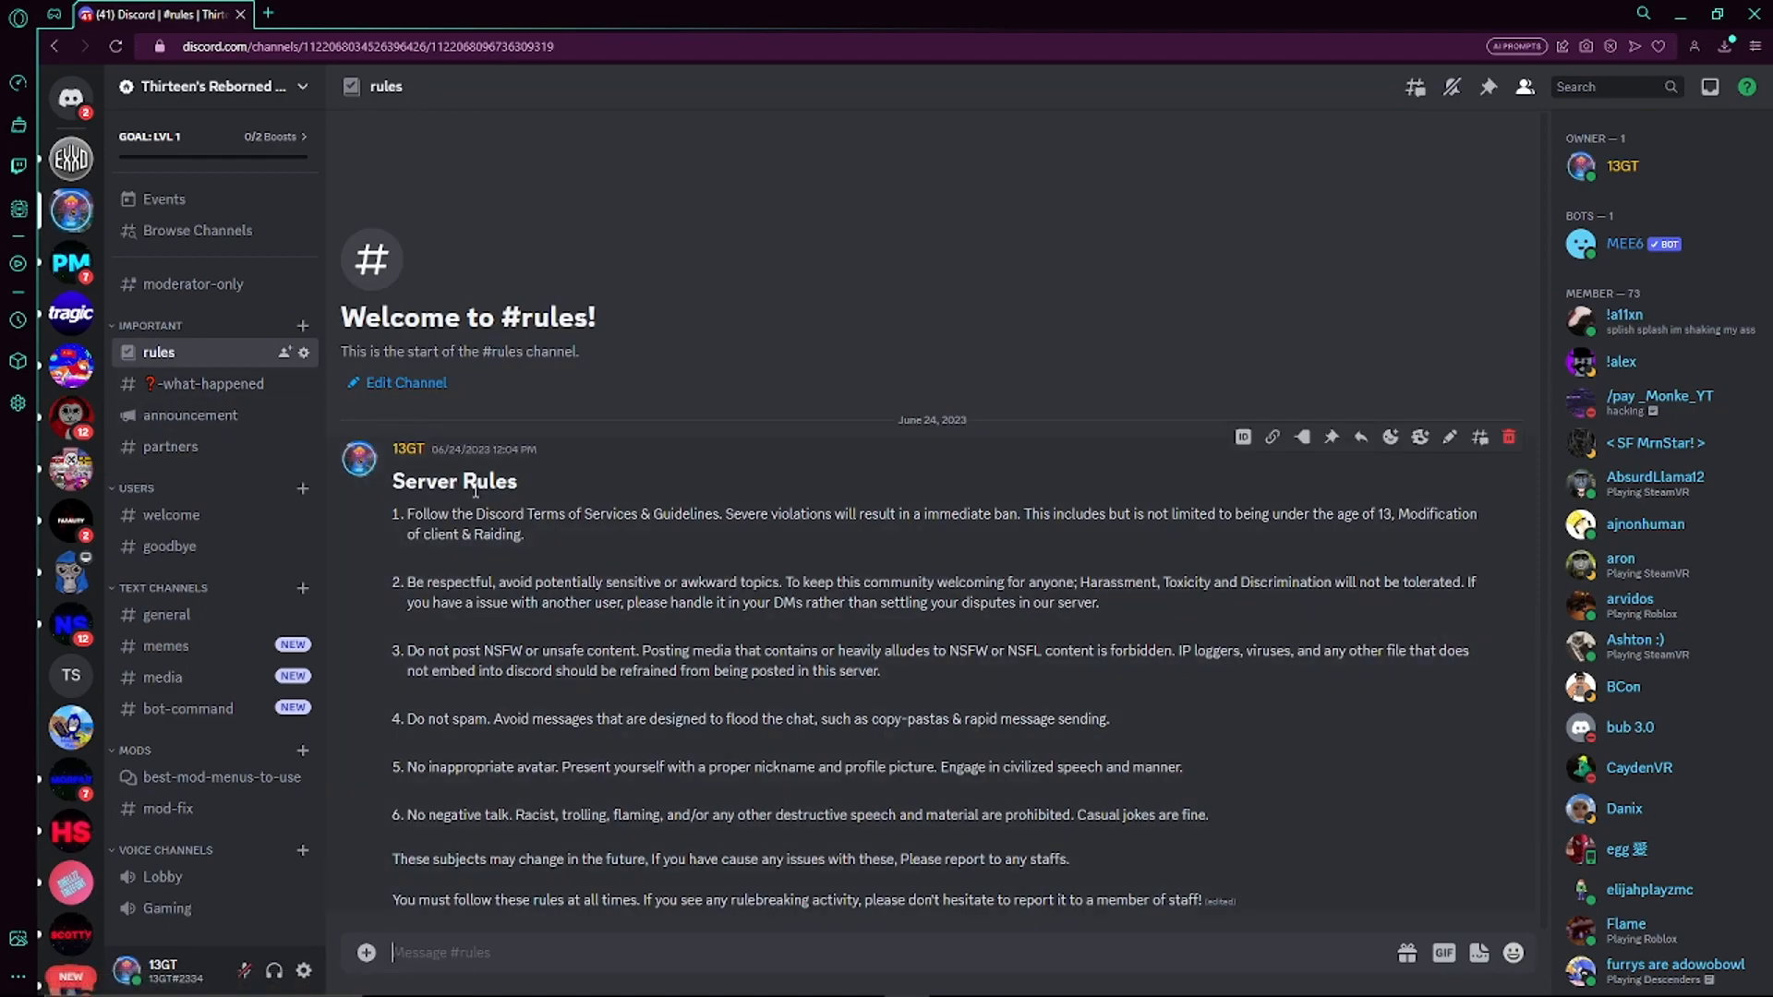
pyautogui.write('**Permaen')
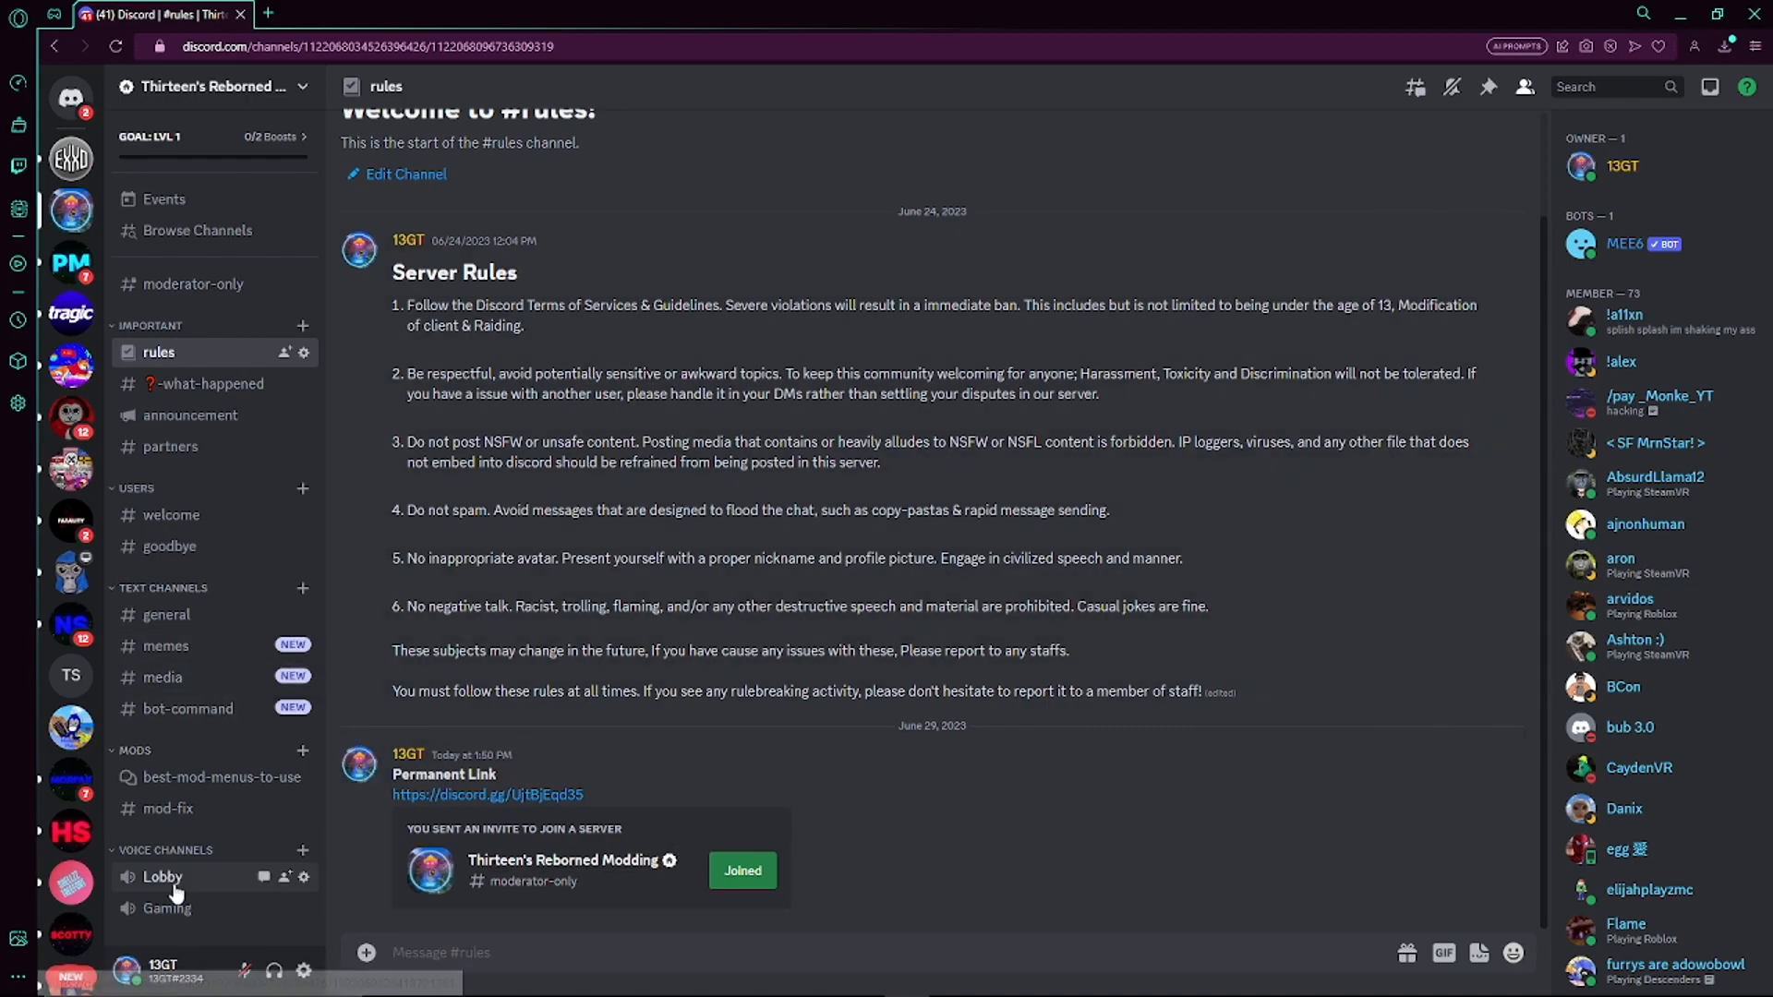
pyautogui.click(168, 807)
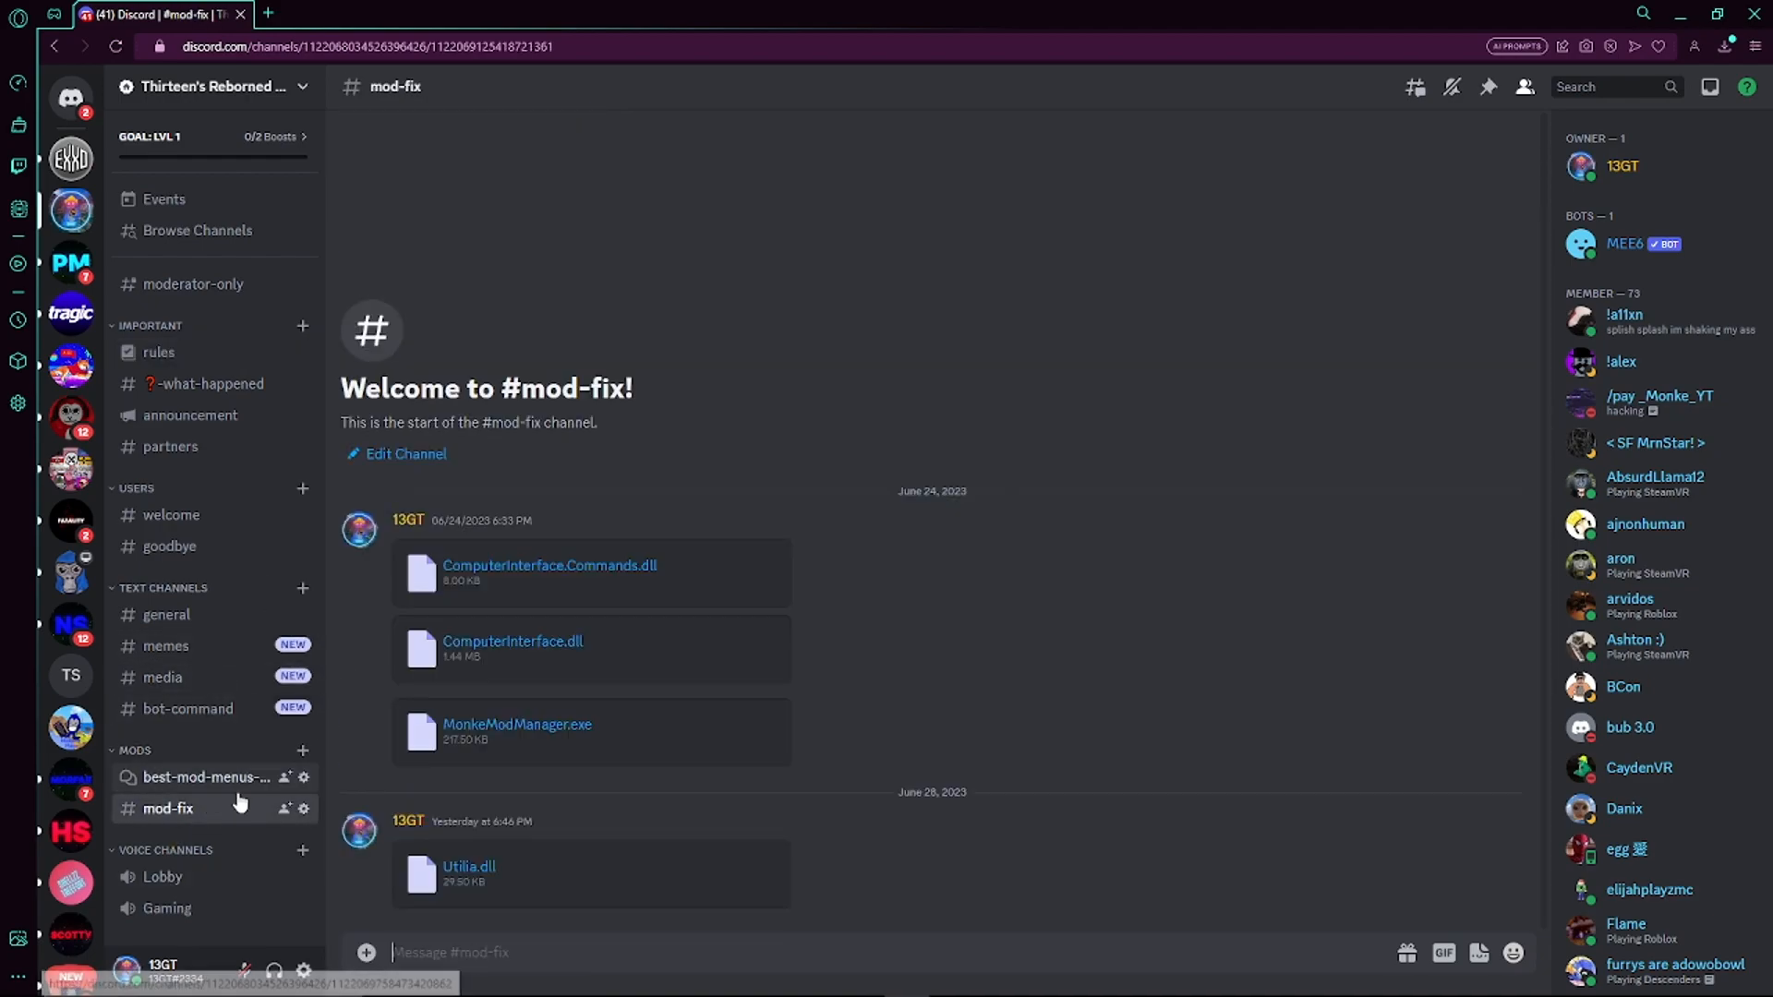
# Step: Download the MonkeModManager.exe attachment, continuing past the dangerous-download warning
pyautogui.click(516, 725)
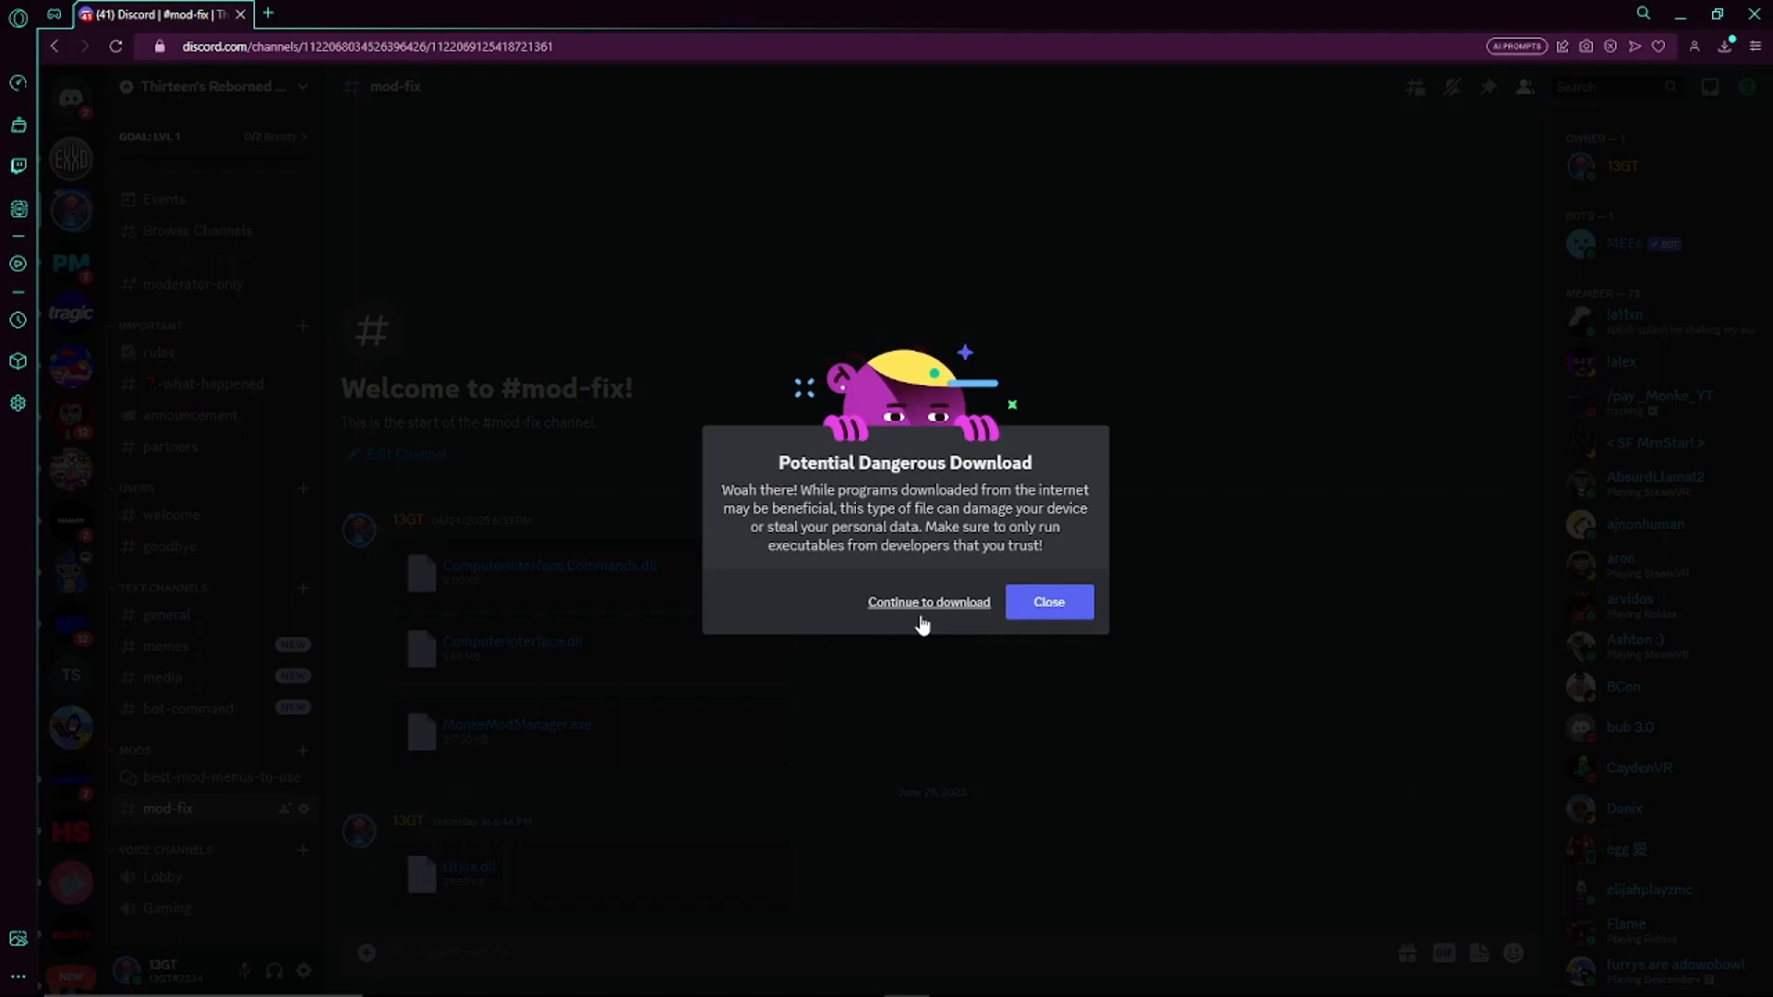
pyautogui.click(927, 601)
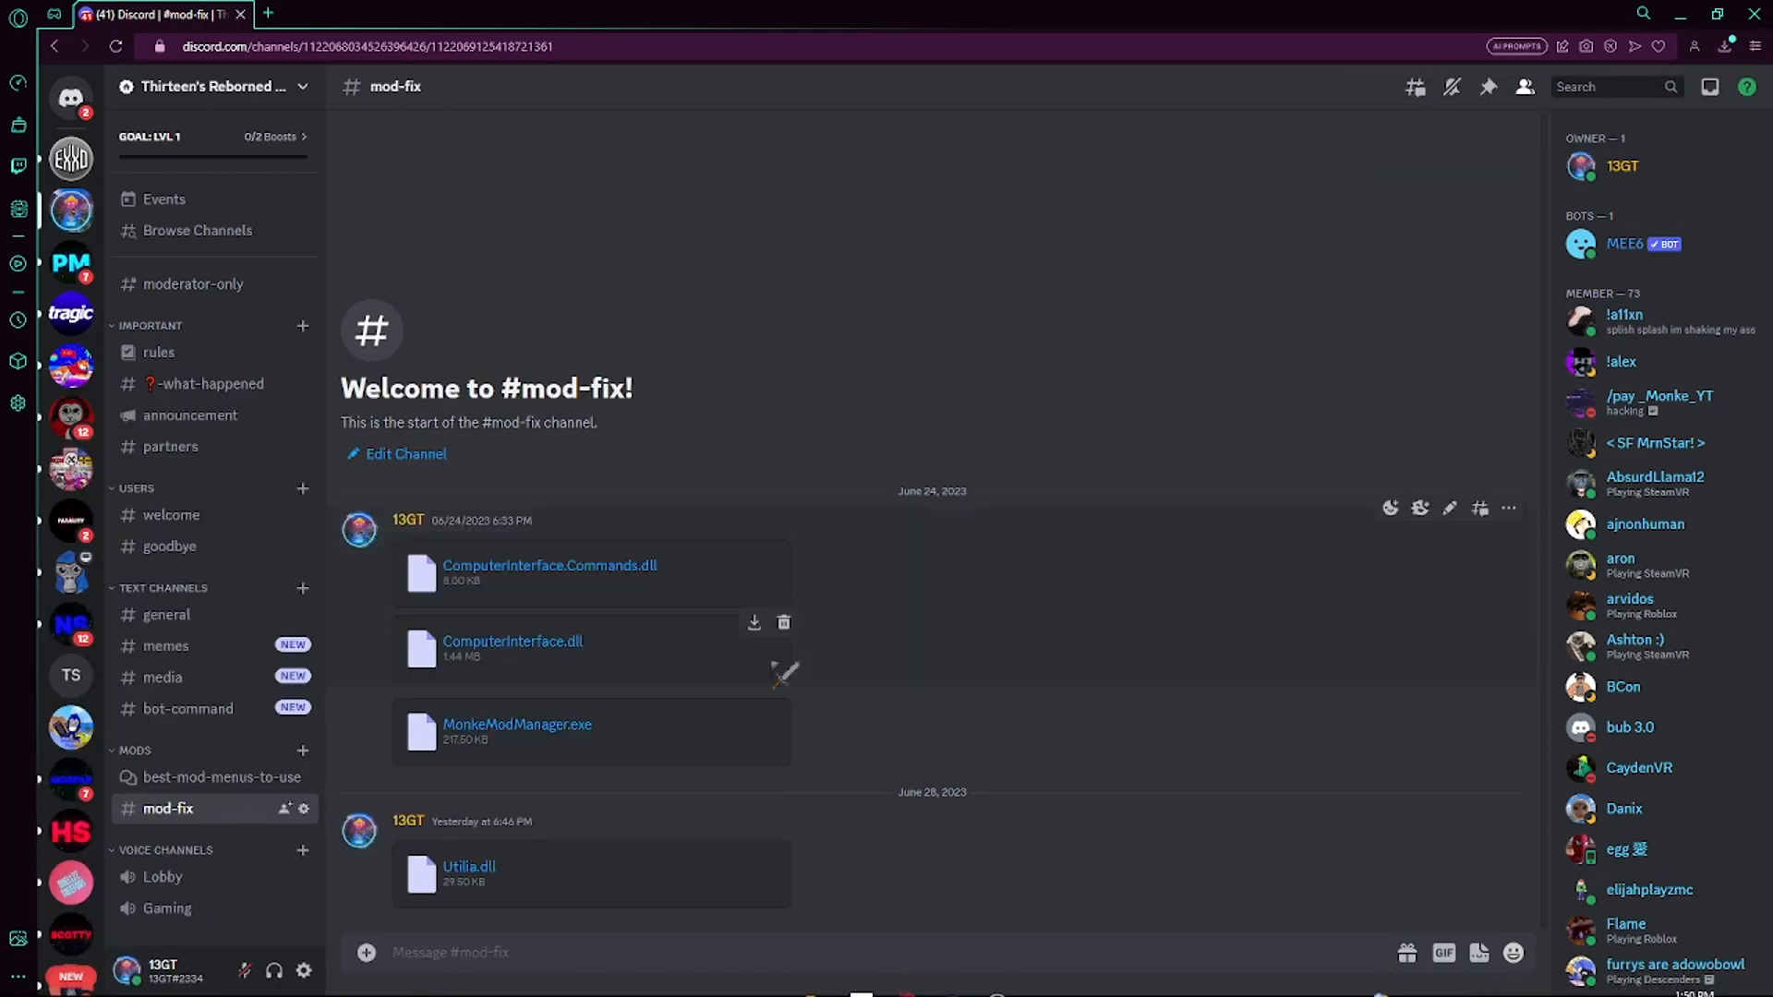
# Step: Uninstall and confirm removal of all mods, then install Computer Interface and Utilla
pyautogui.click(687, 453)
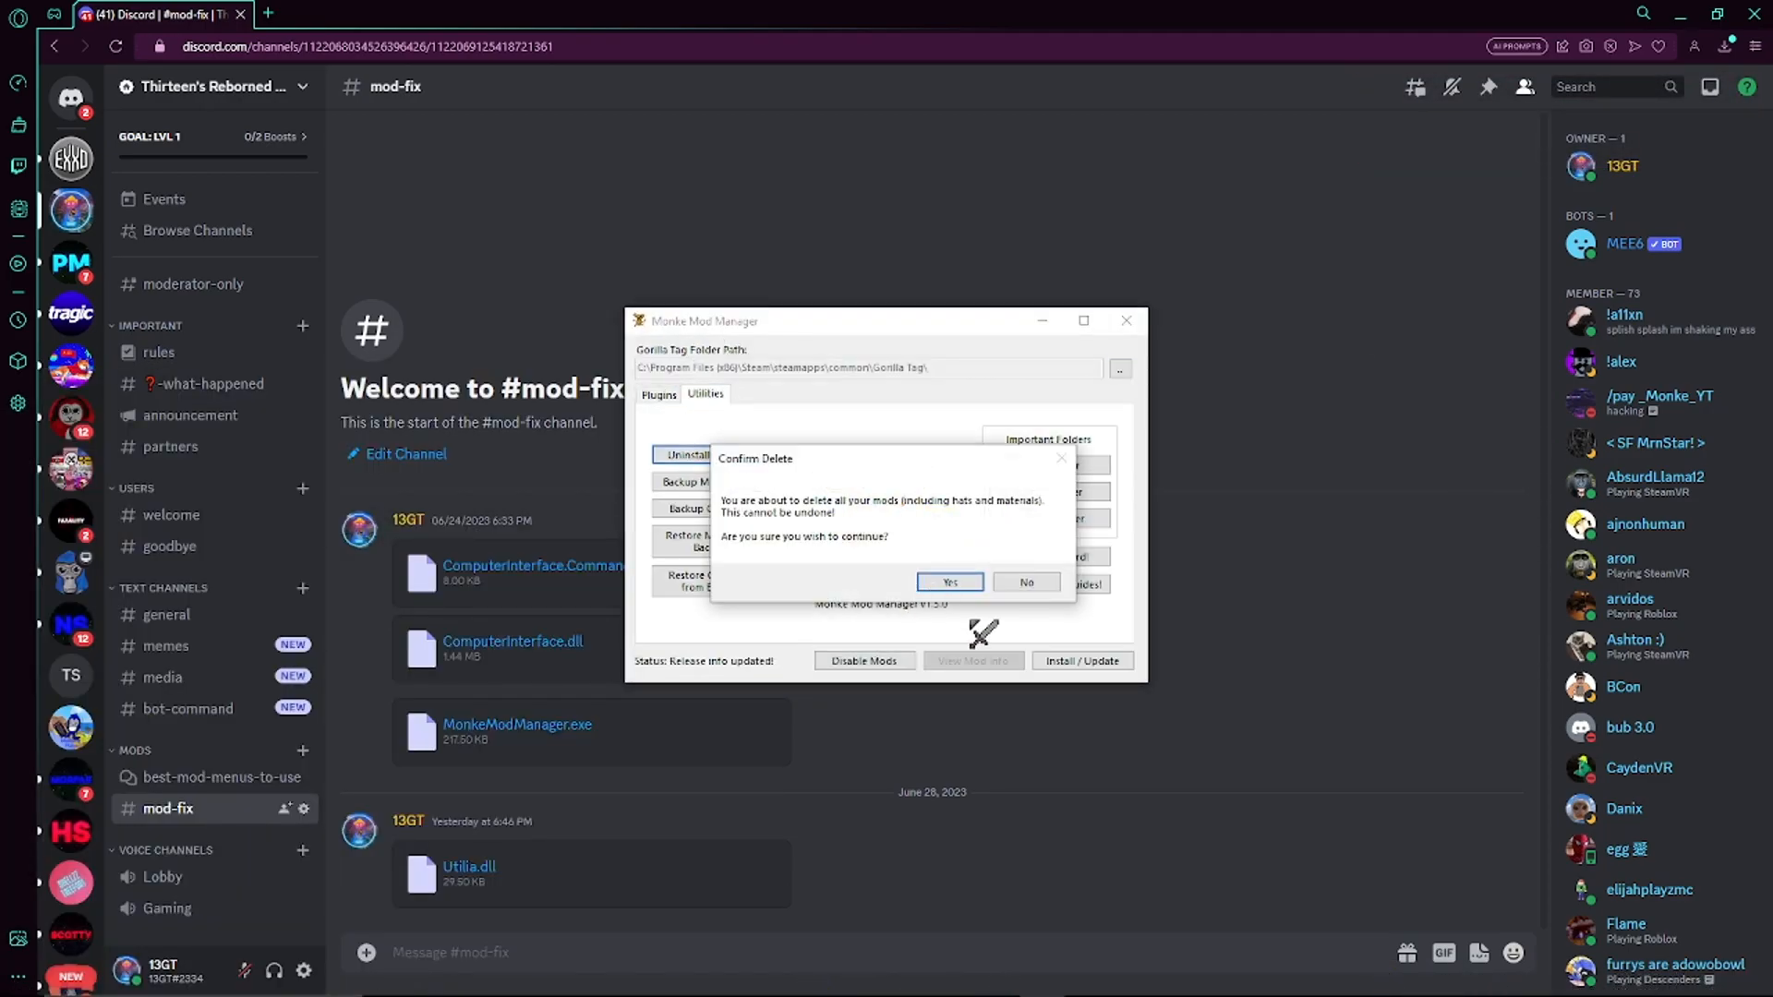
pyautogui.click(948, 581)
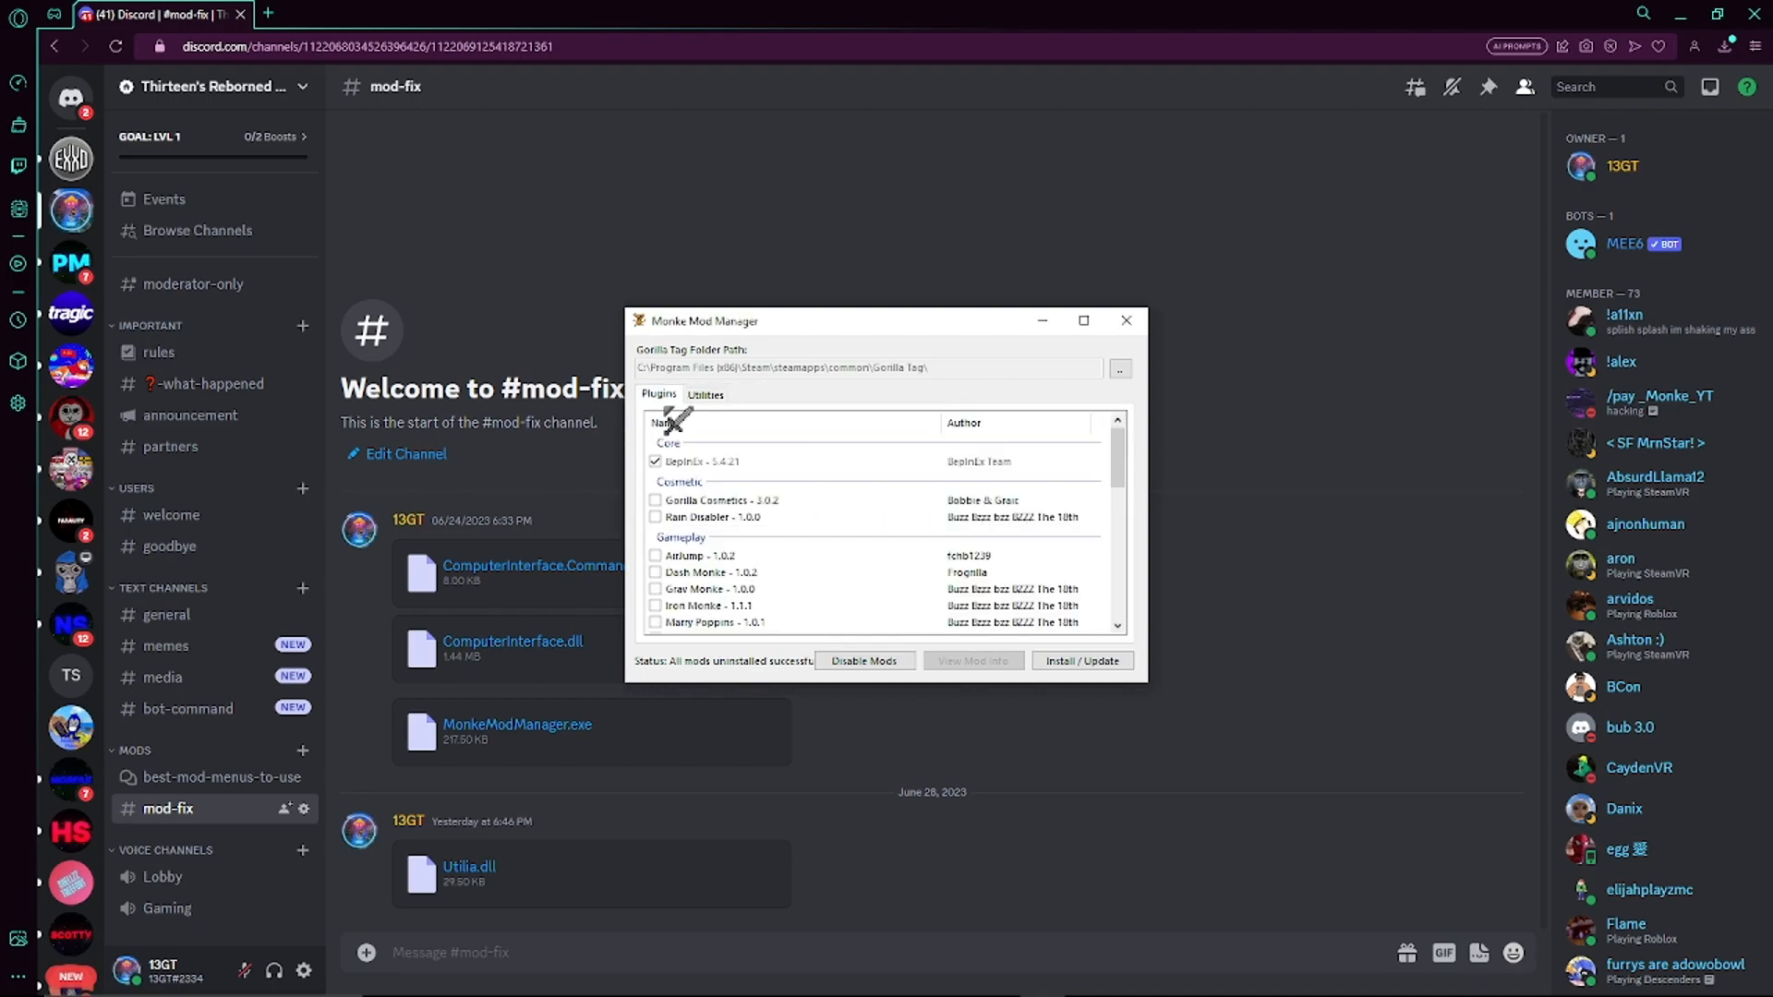
pyautogui.scroll(-3)
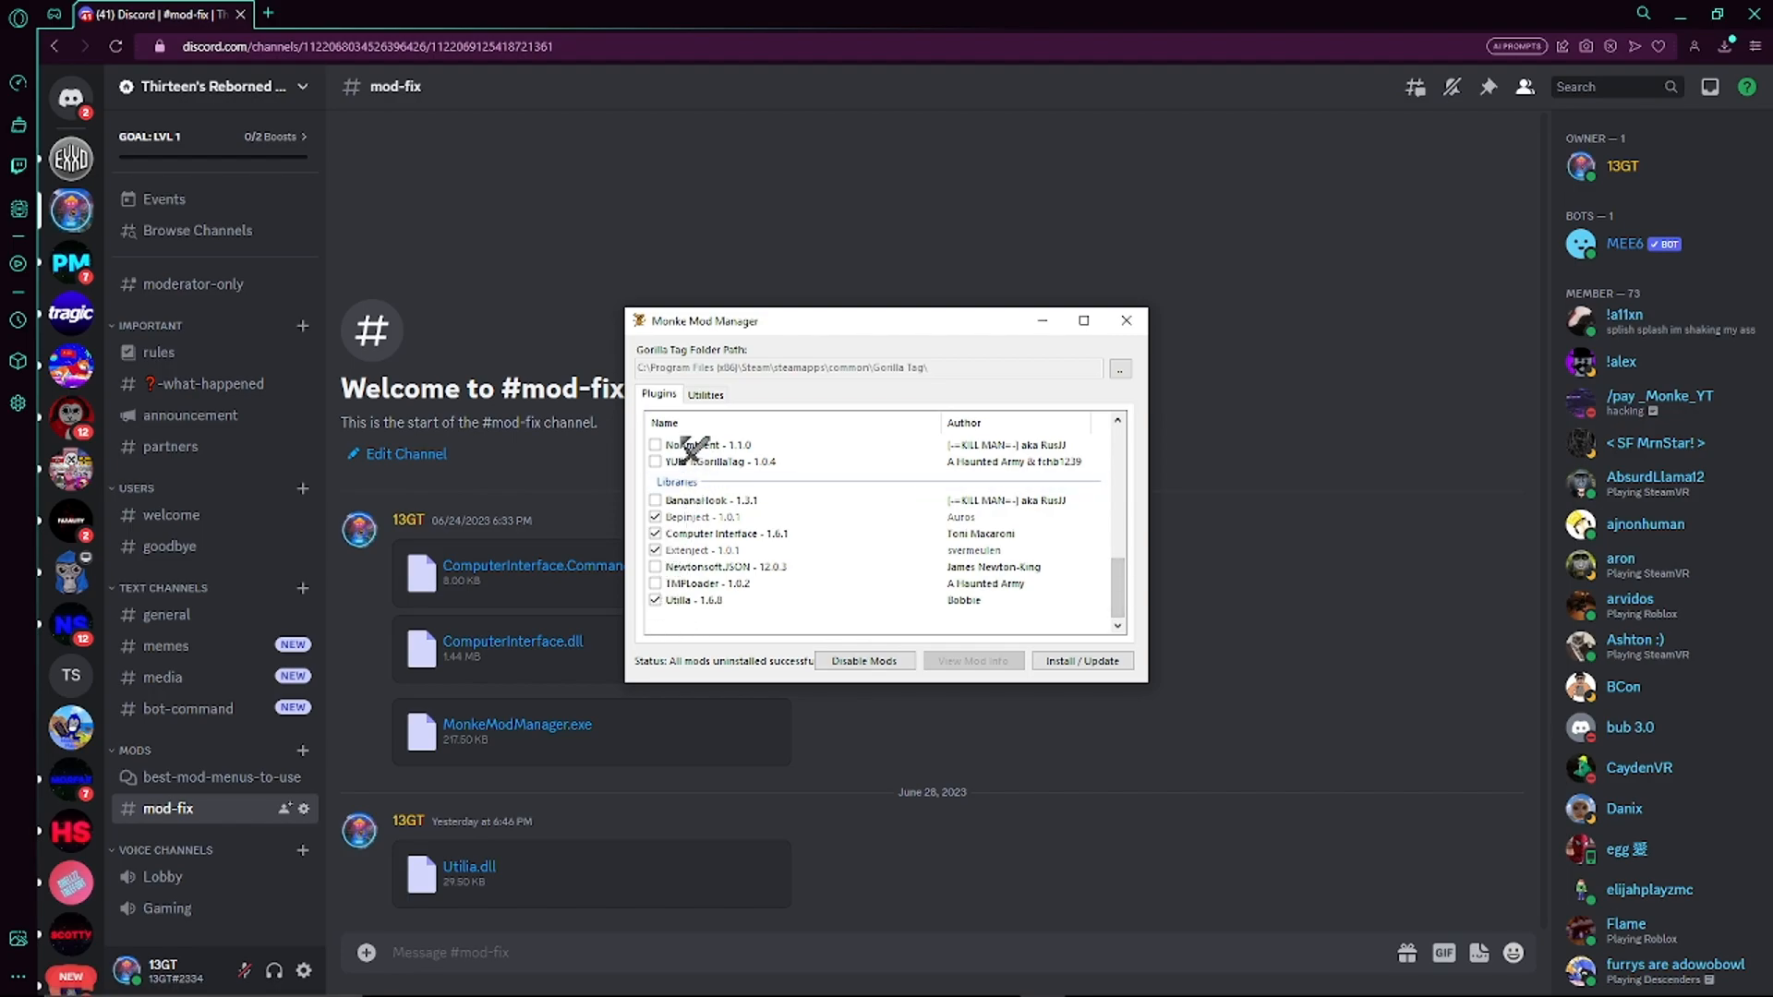
pyautogui.click(705, 394)
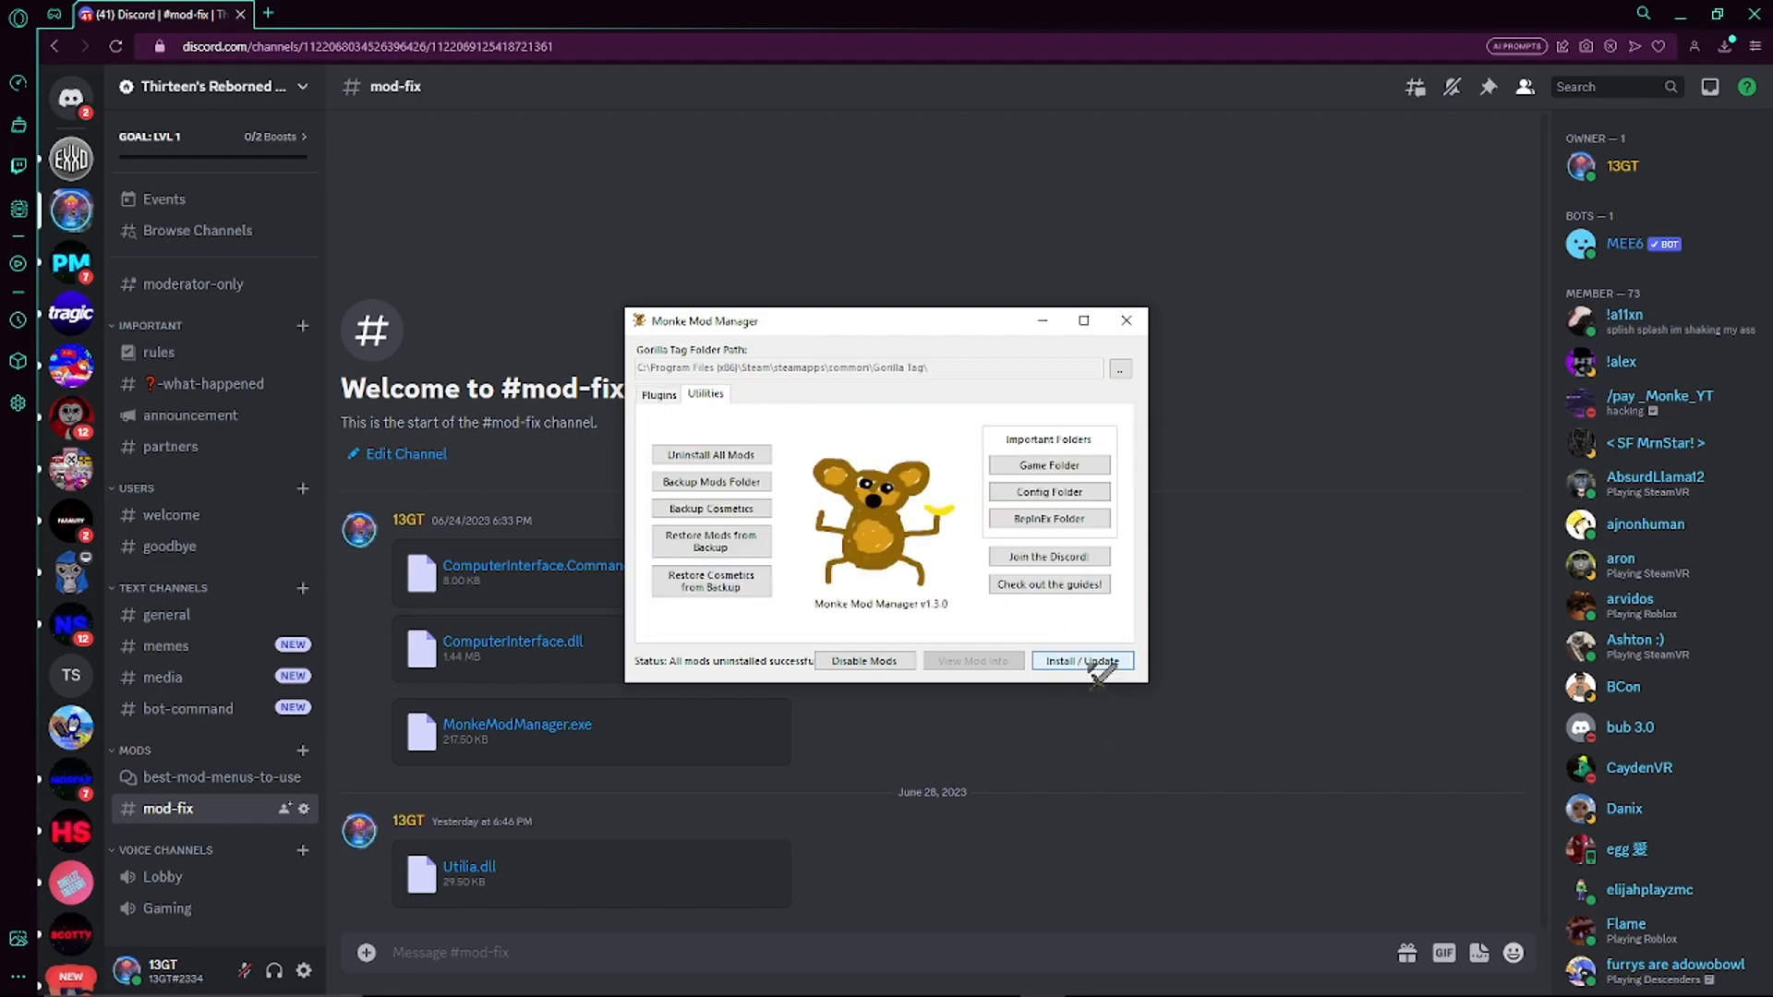
pyautogui.click(1079, 660)
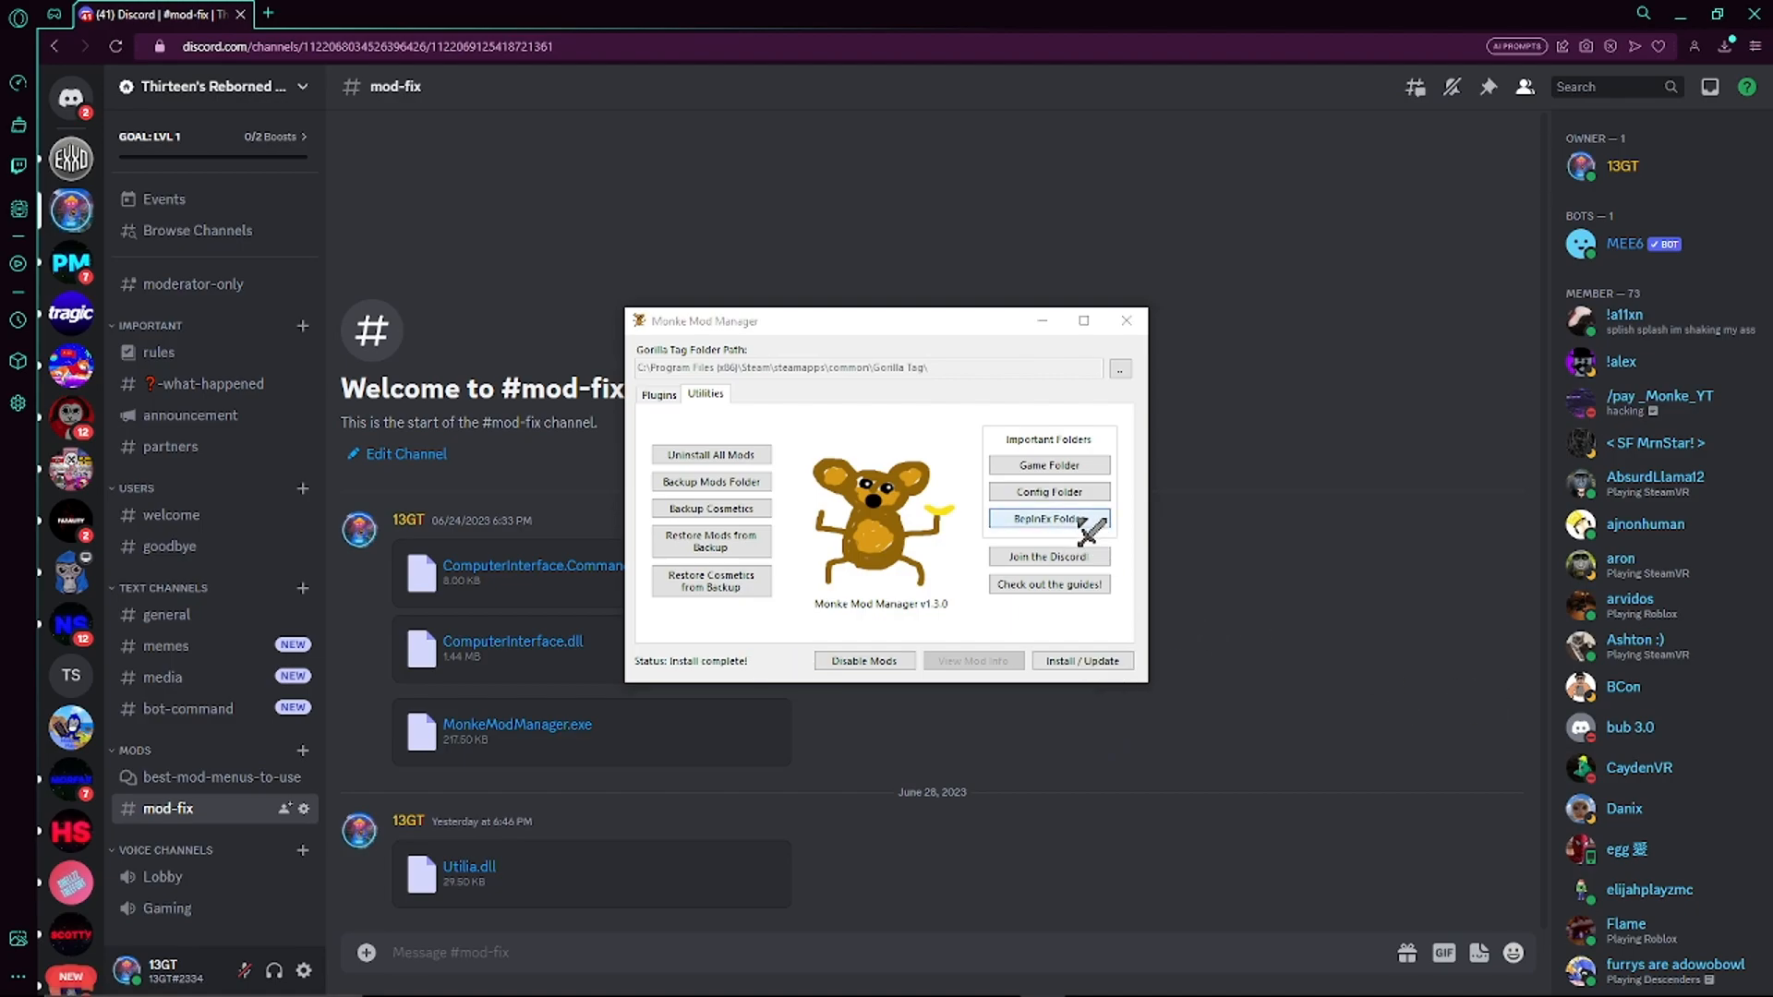
# Step: Add the downloaded DLLs to the Utilla and ComputerInterface folders under BepInEx plugins
pyautogui.click(1046, 518)
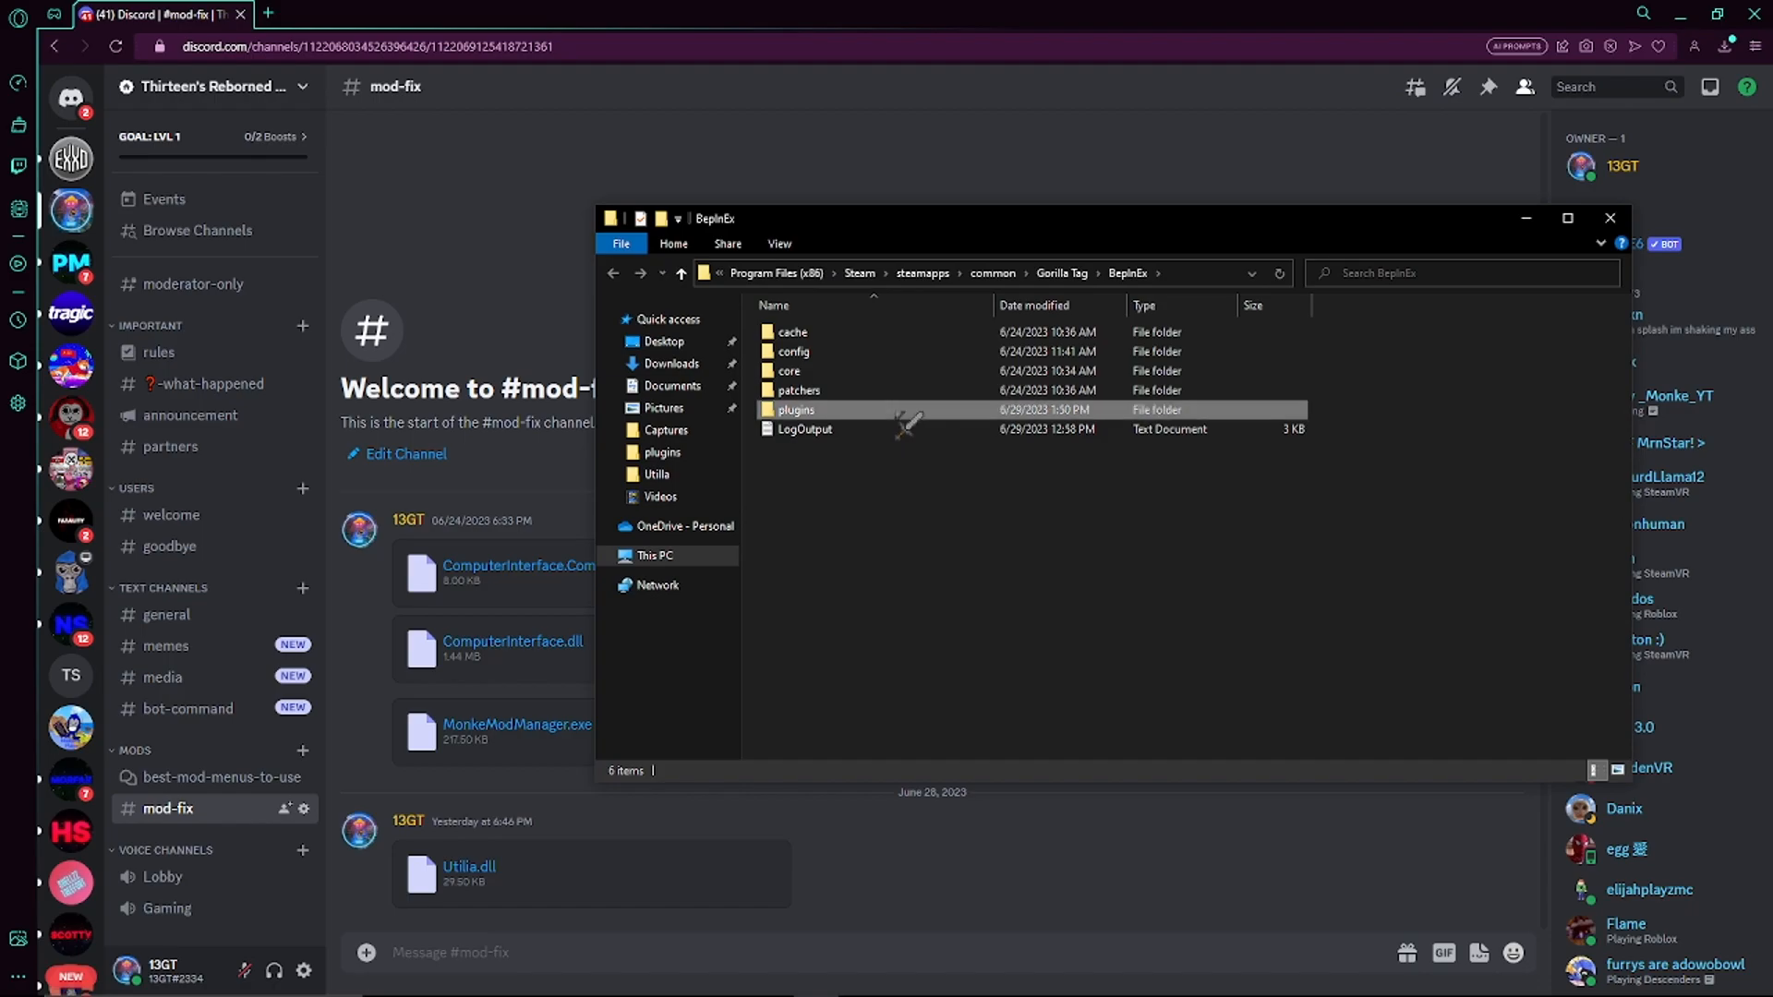
pyautogui.doubleClick(796, 409)
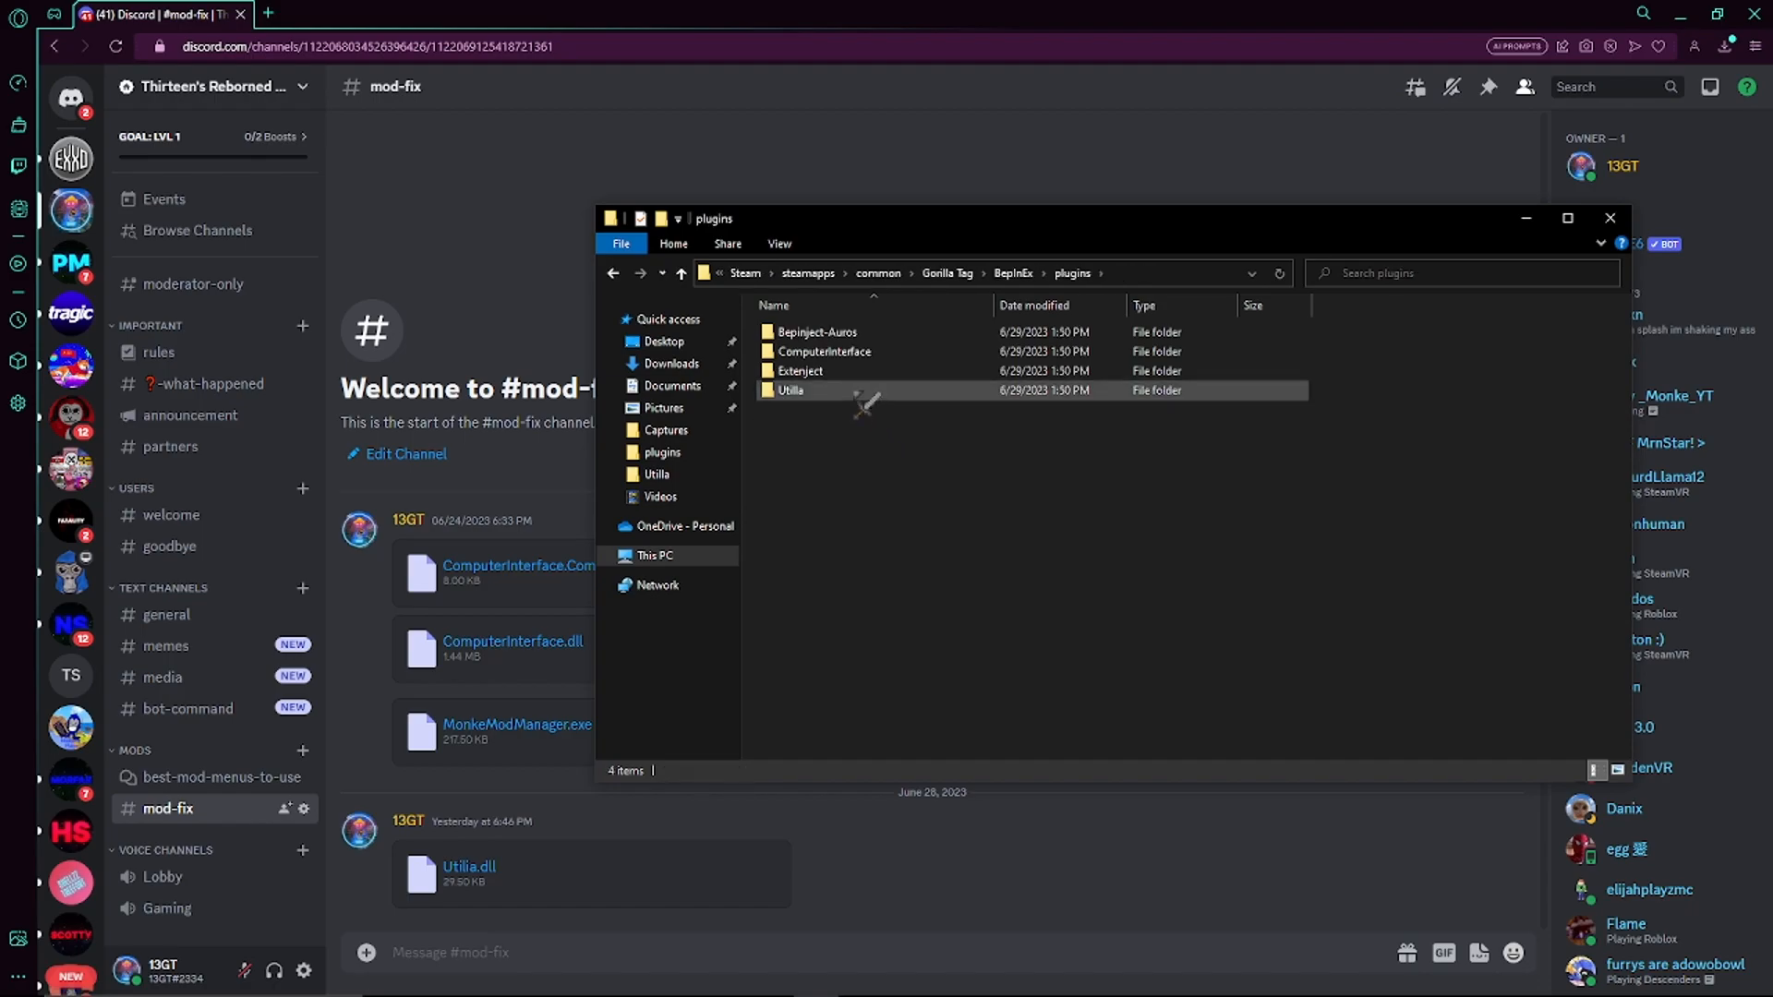
pyautogui.doubleClick(791, 390)
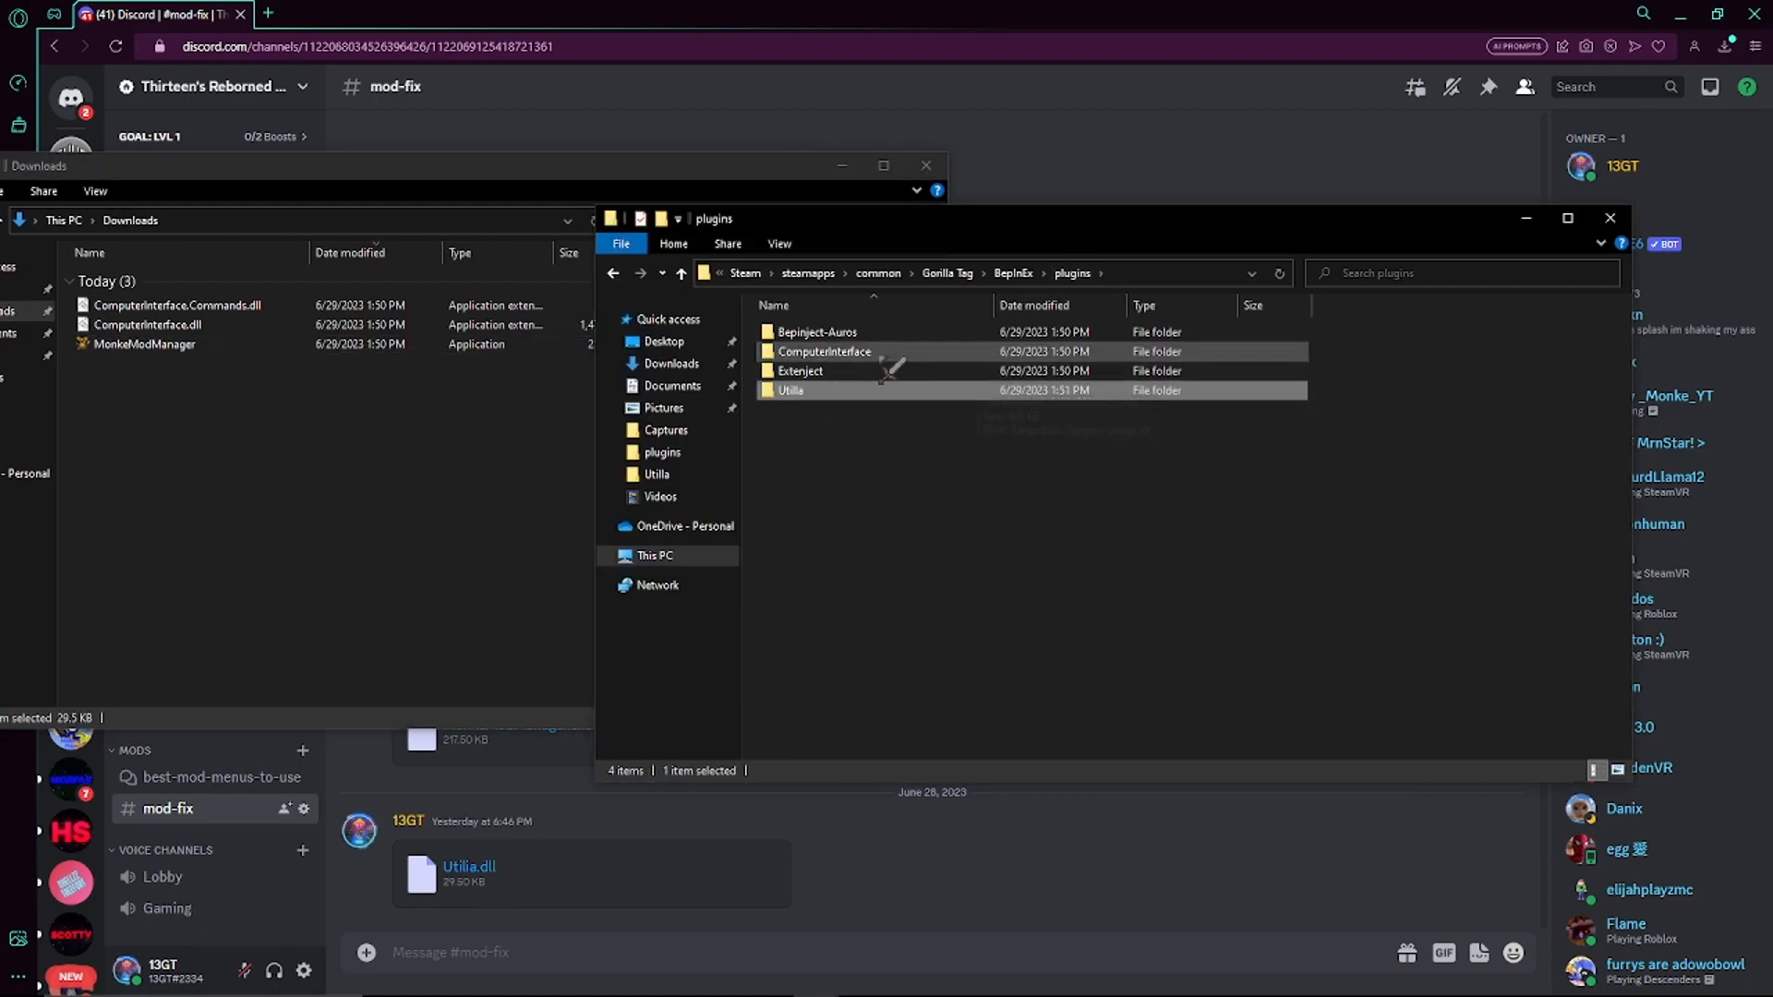
pyautogui.doubleClick(822, 351)
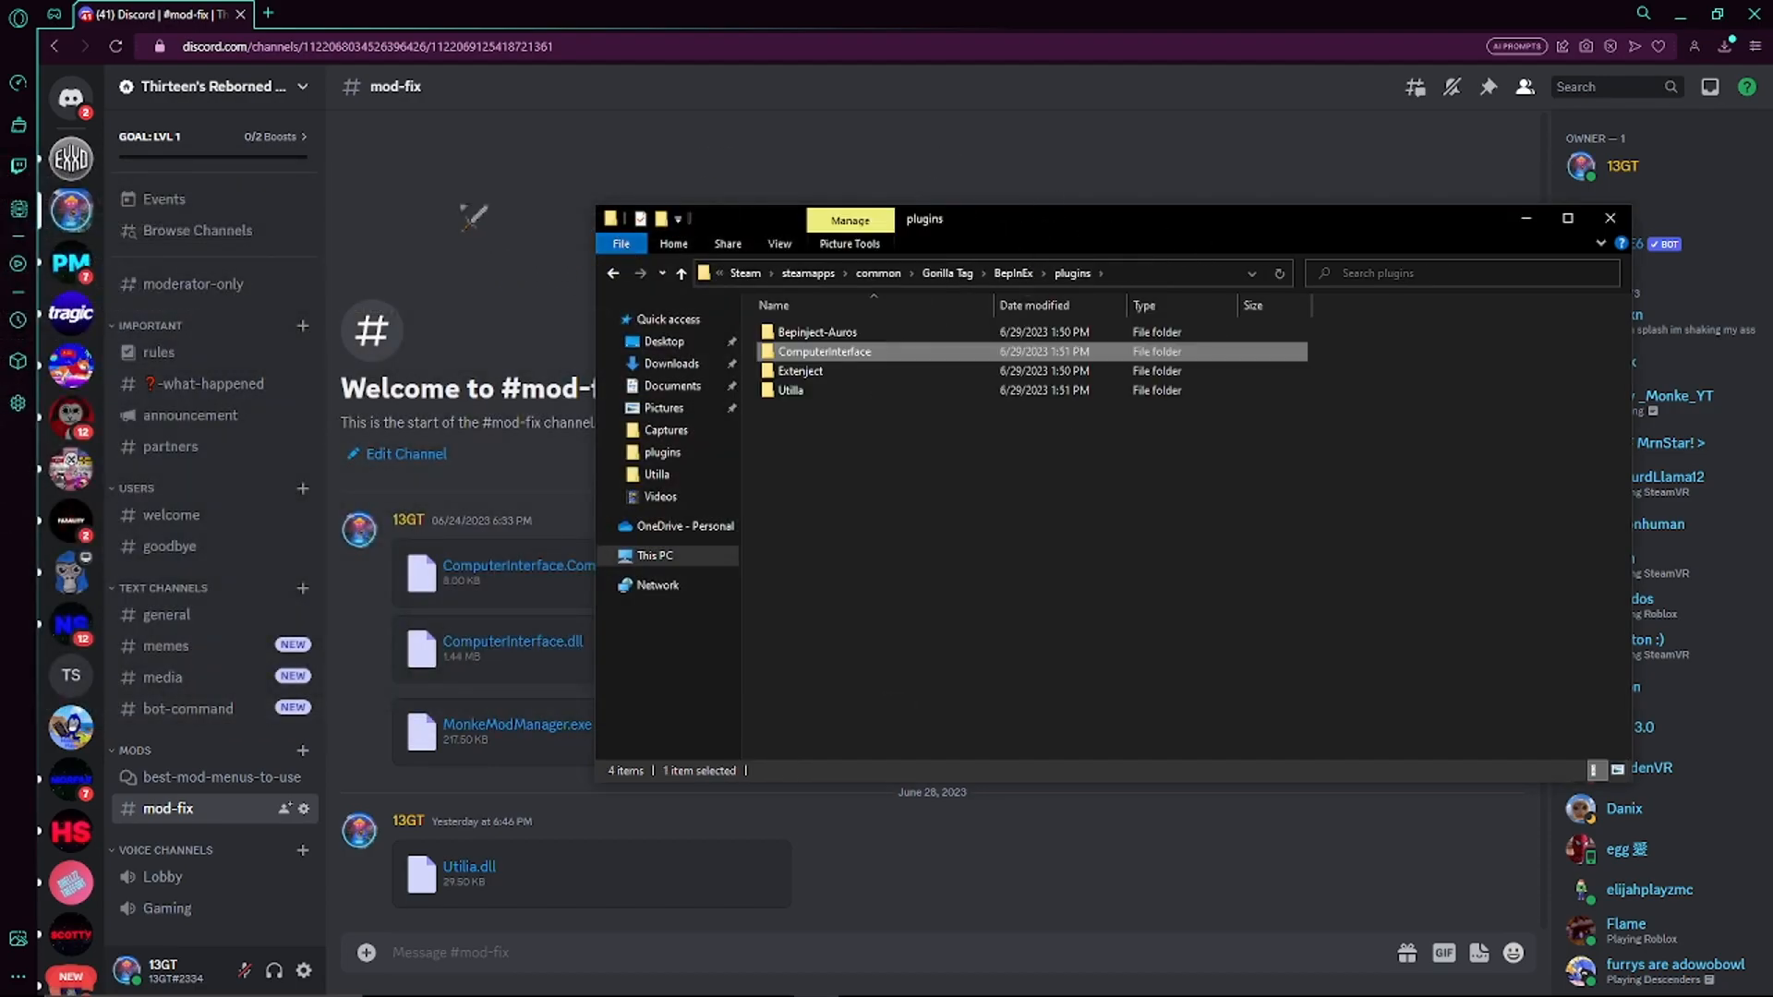
# Step: Search 'wrysers go pro' and save WrysersGoPro.dll from the latest GitHub release to plugins
pyautogui.click(449, 13)
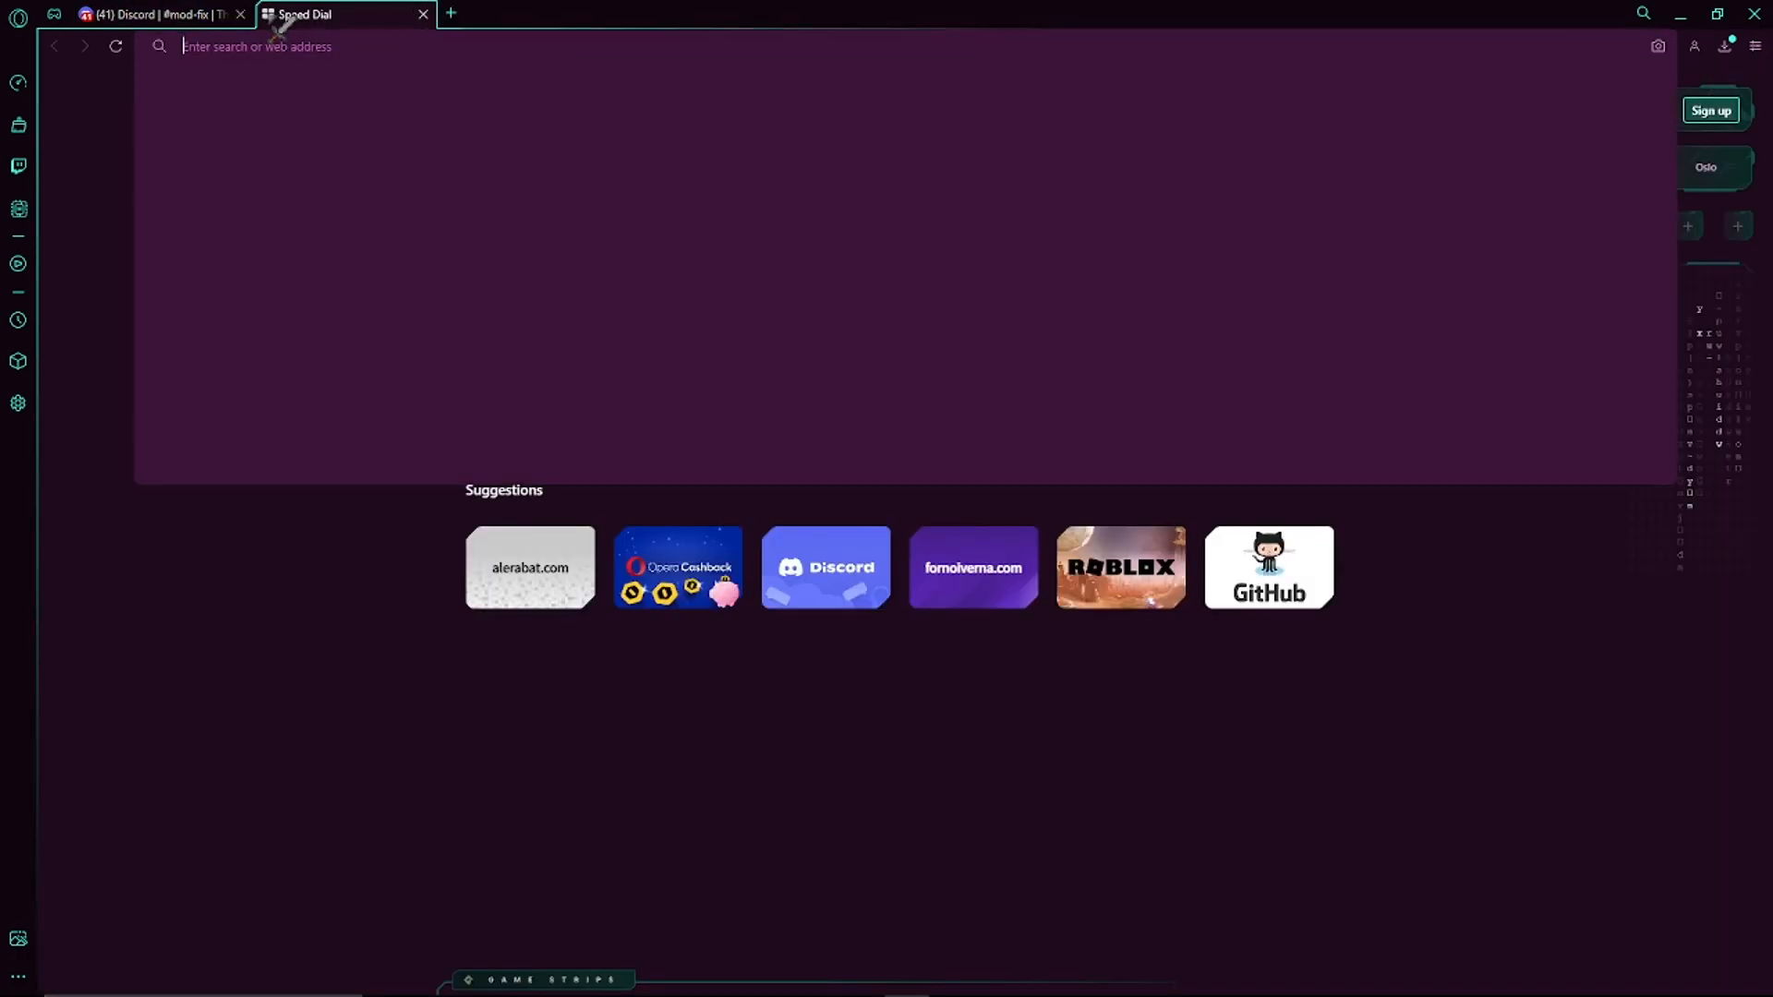
pyautogui.write('wrysers go pro')
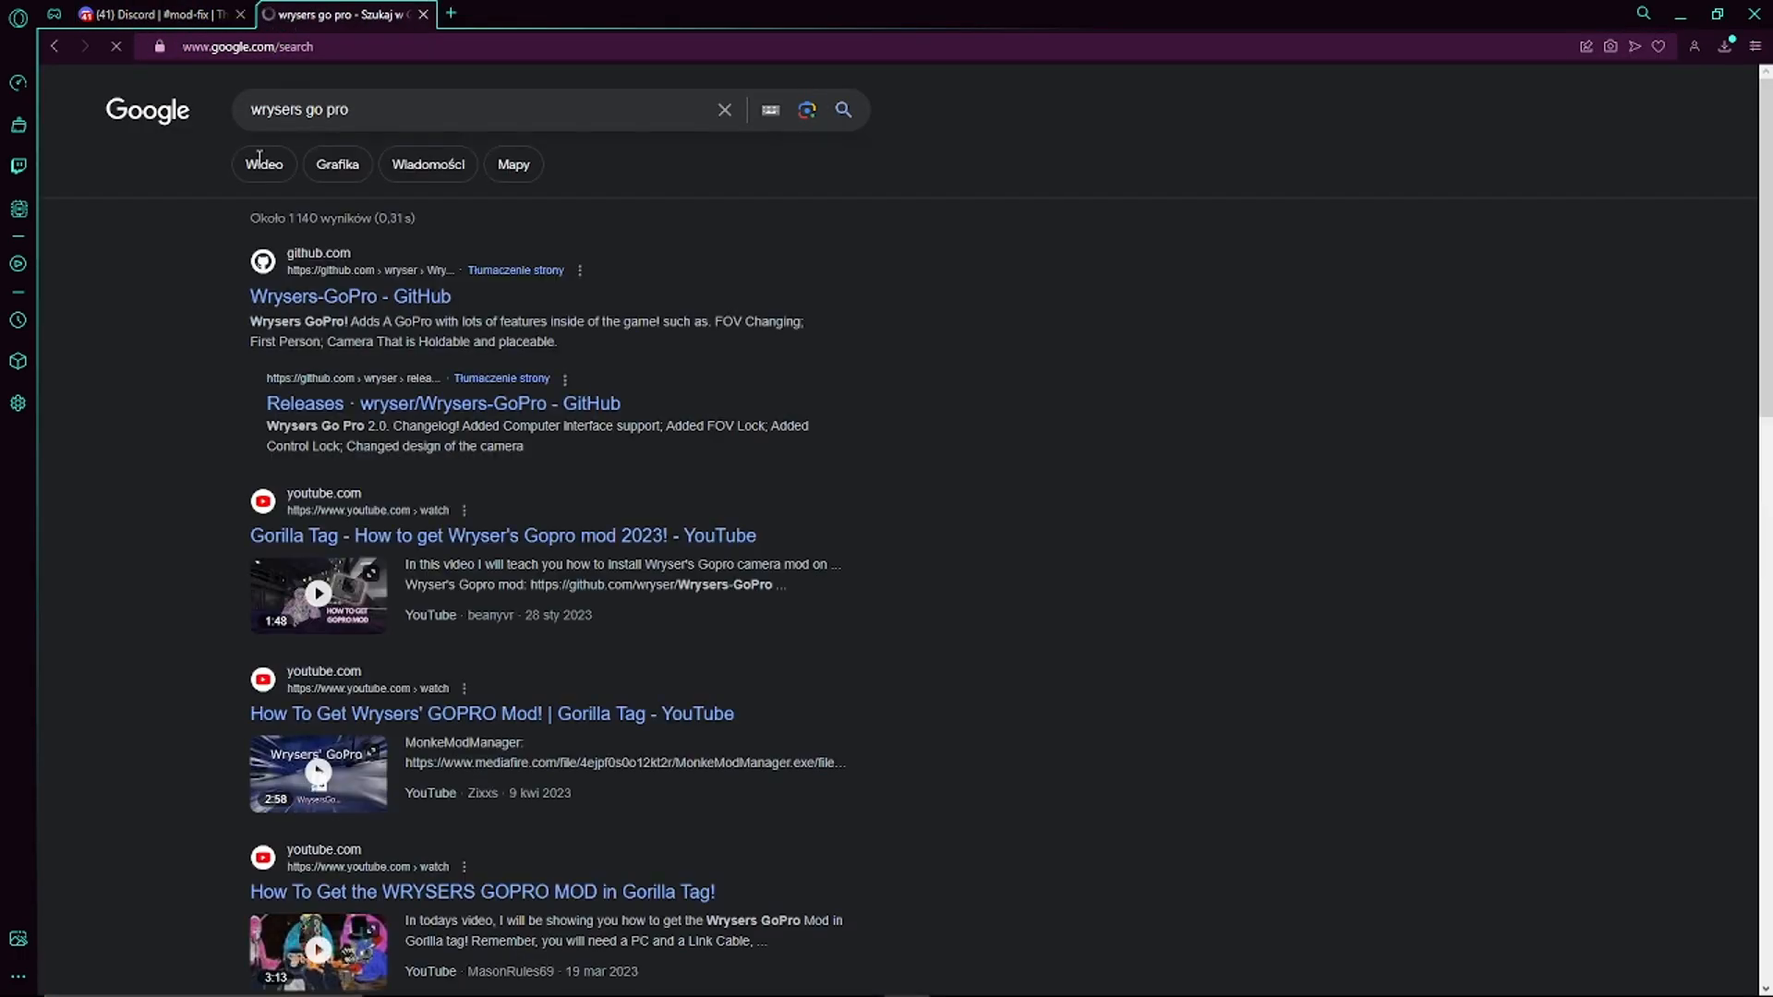
pyautogui.click(349, 297)
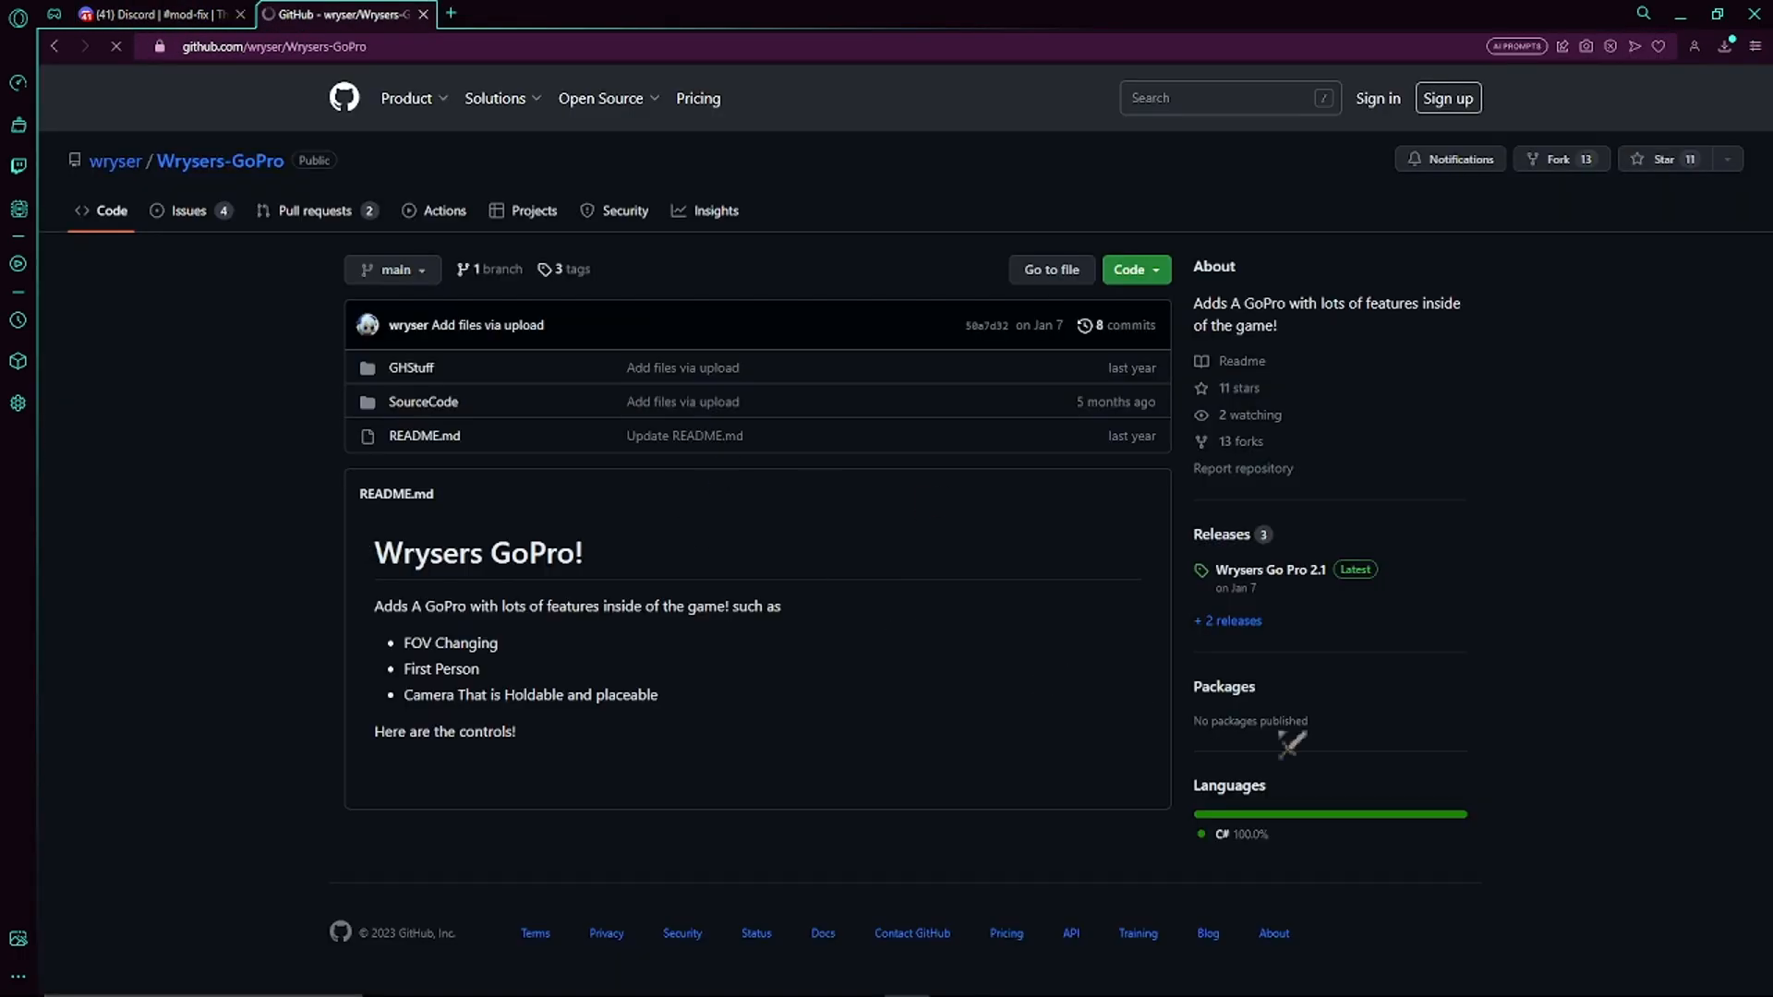
pyautogui.click(1269, 569)
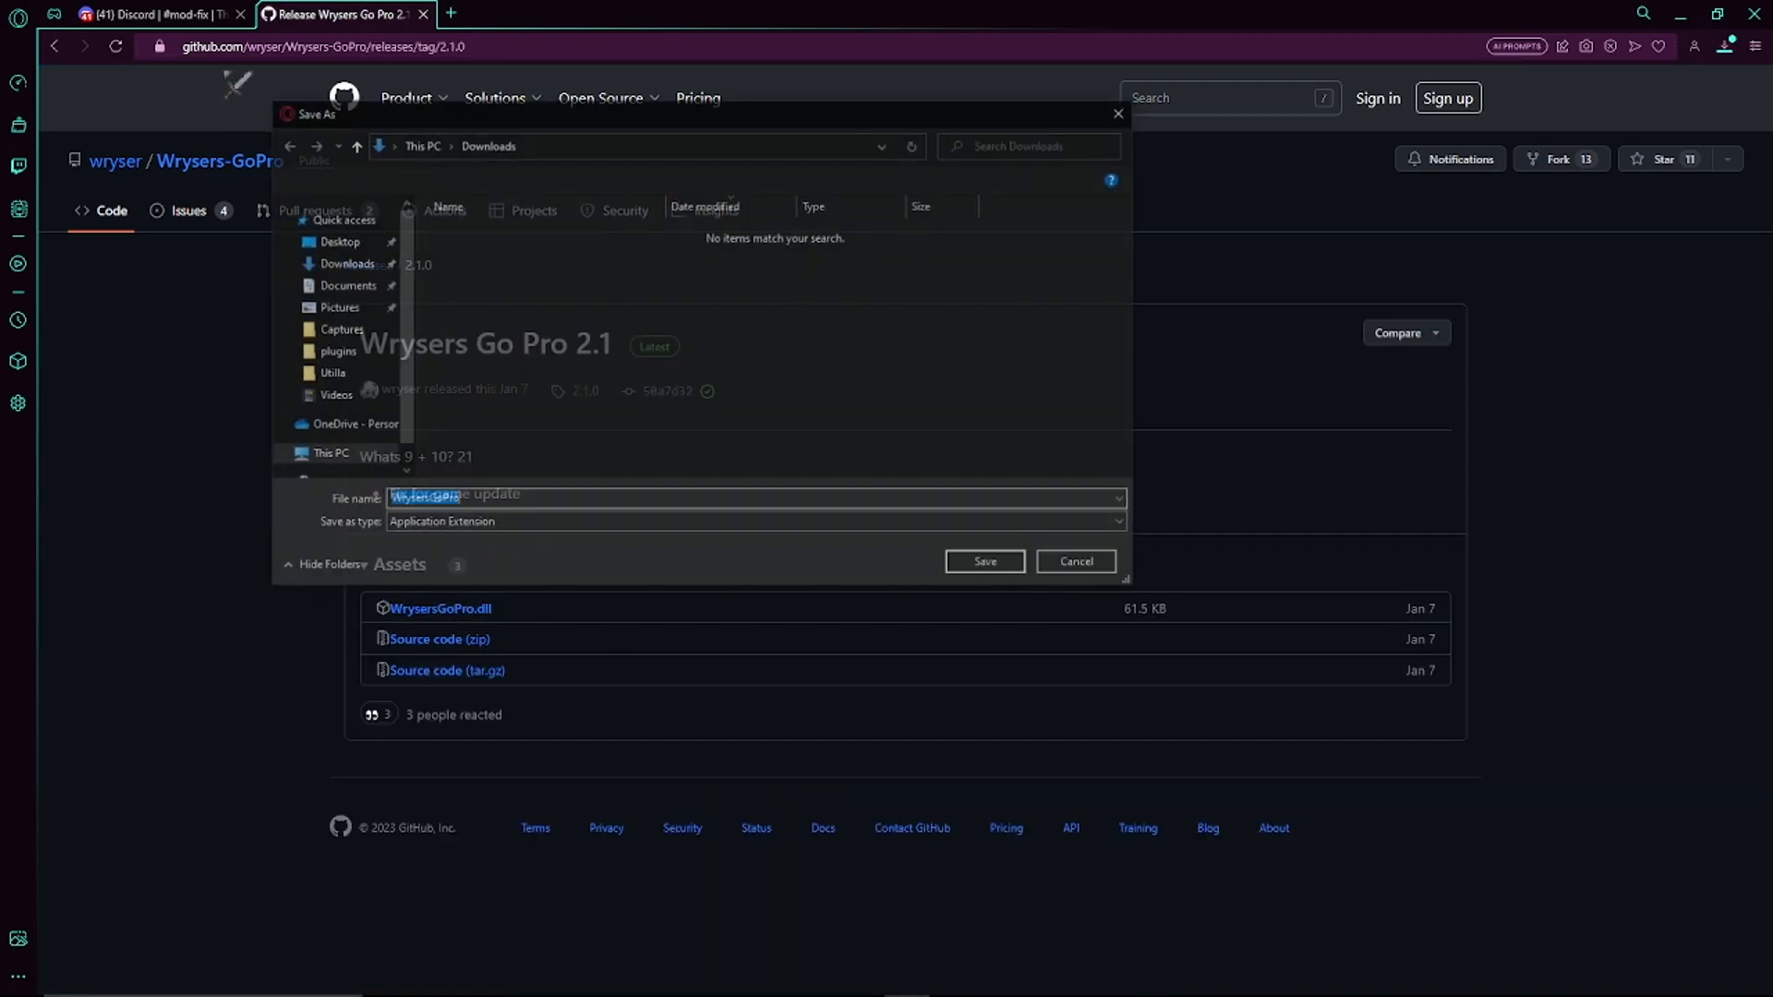
pyautogui.click(982, 561)
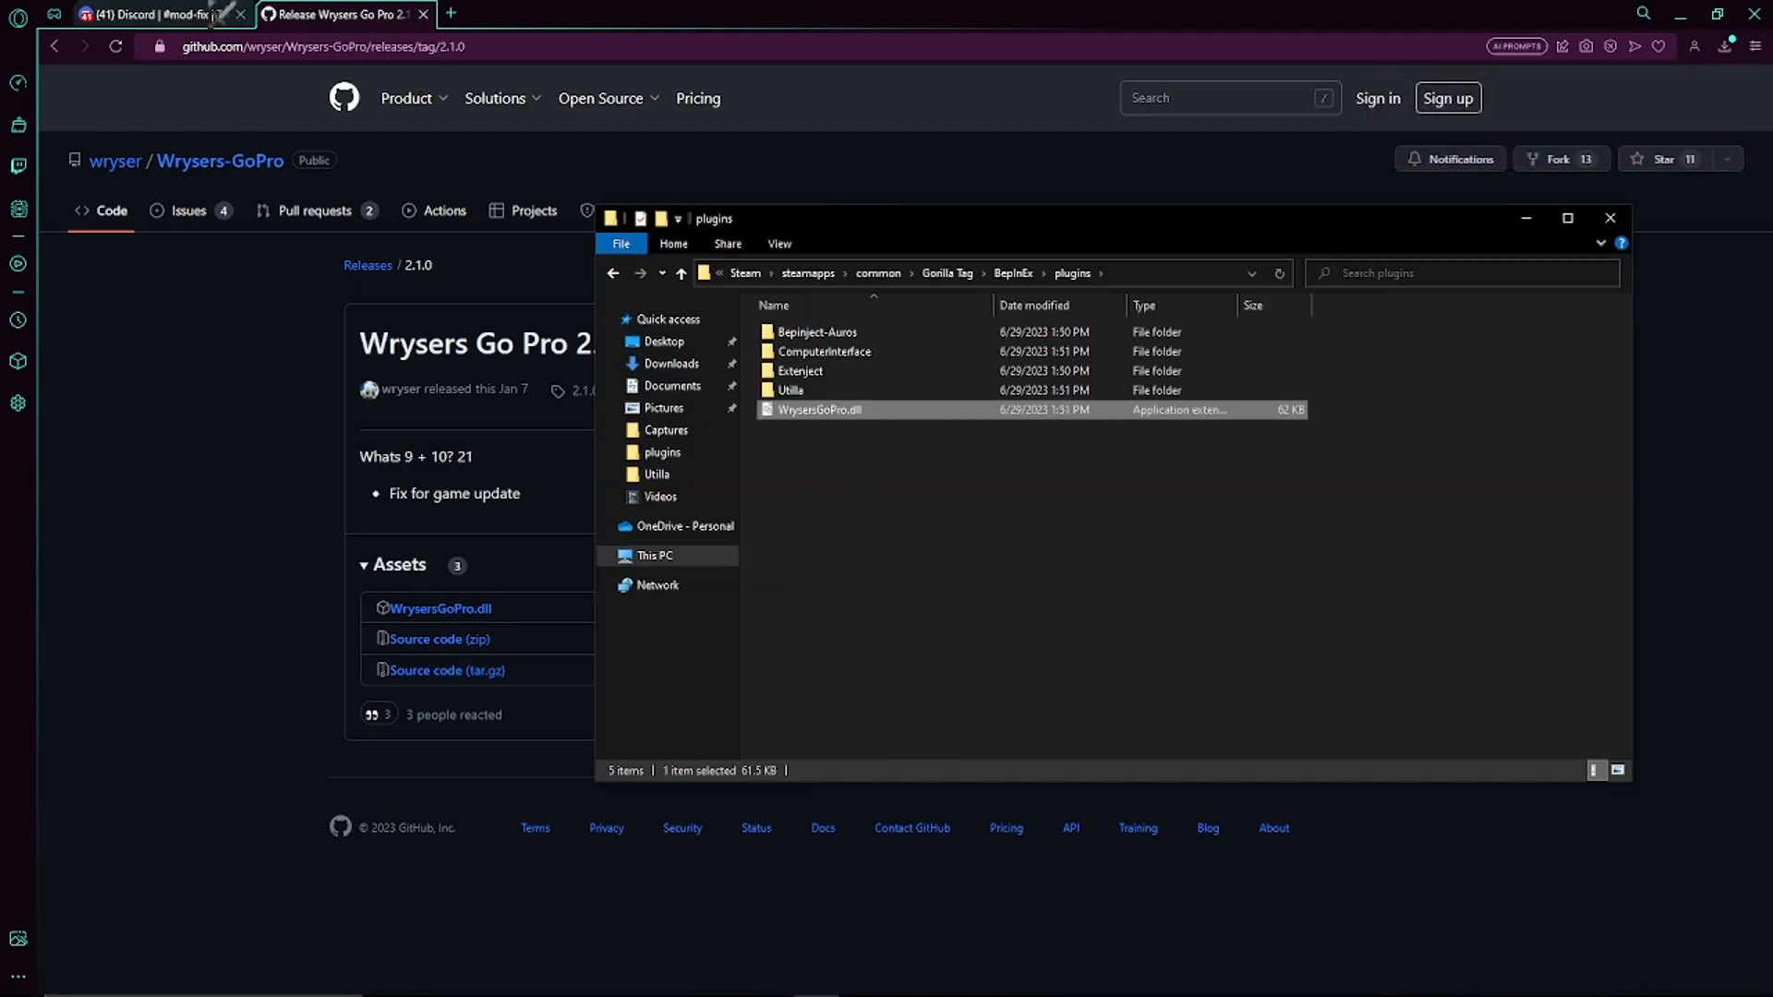
pyautogui.click(153, 14)
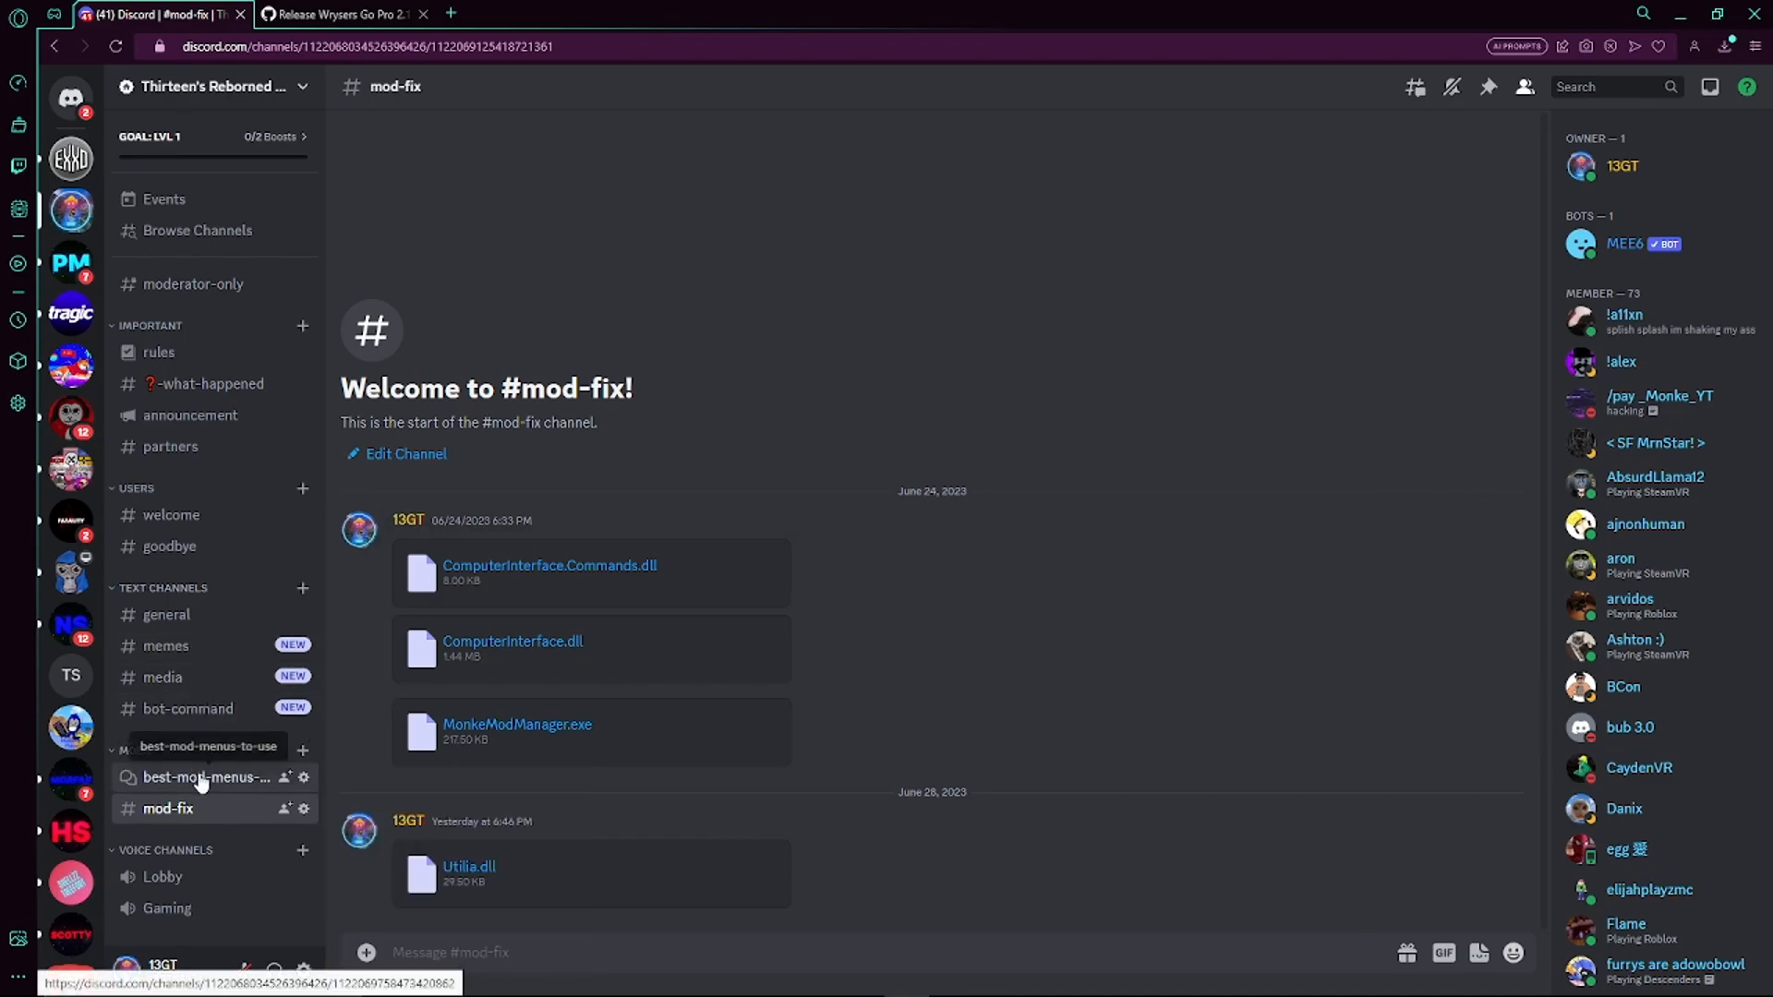
# Step: Open the ShibaGT Lite post in the best-mod-menus-to-use forum to see its DLL attachments
pyautogui.click(206, 777)
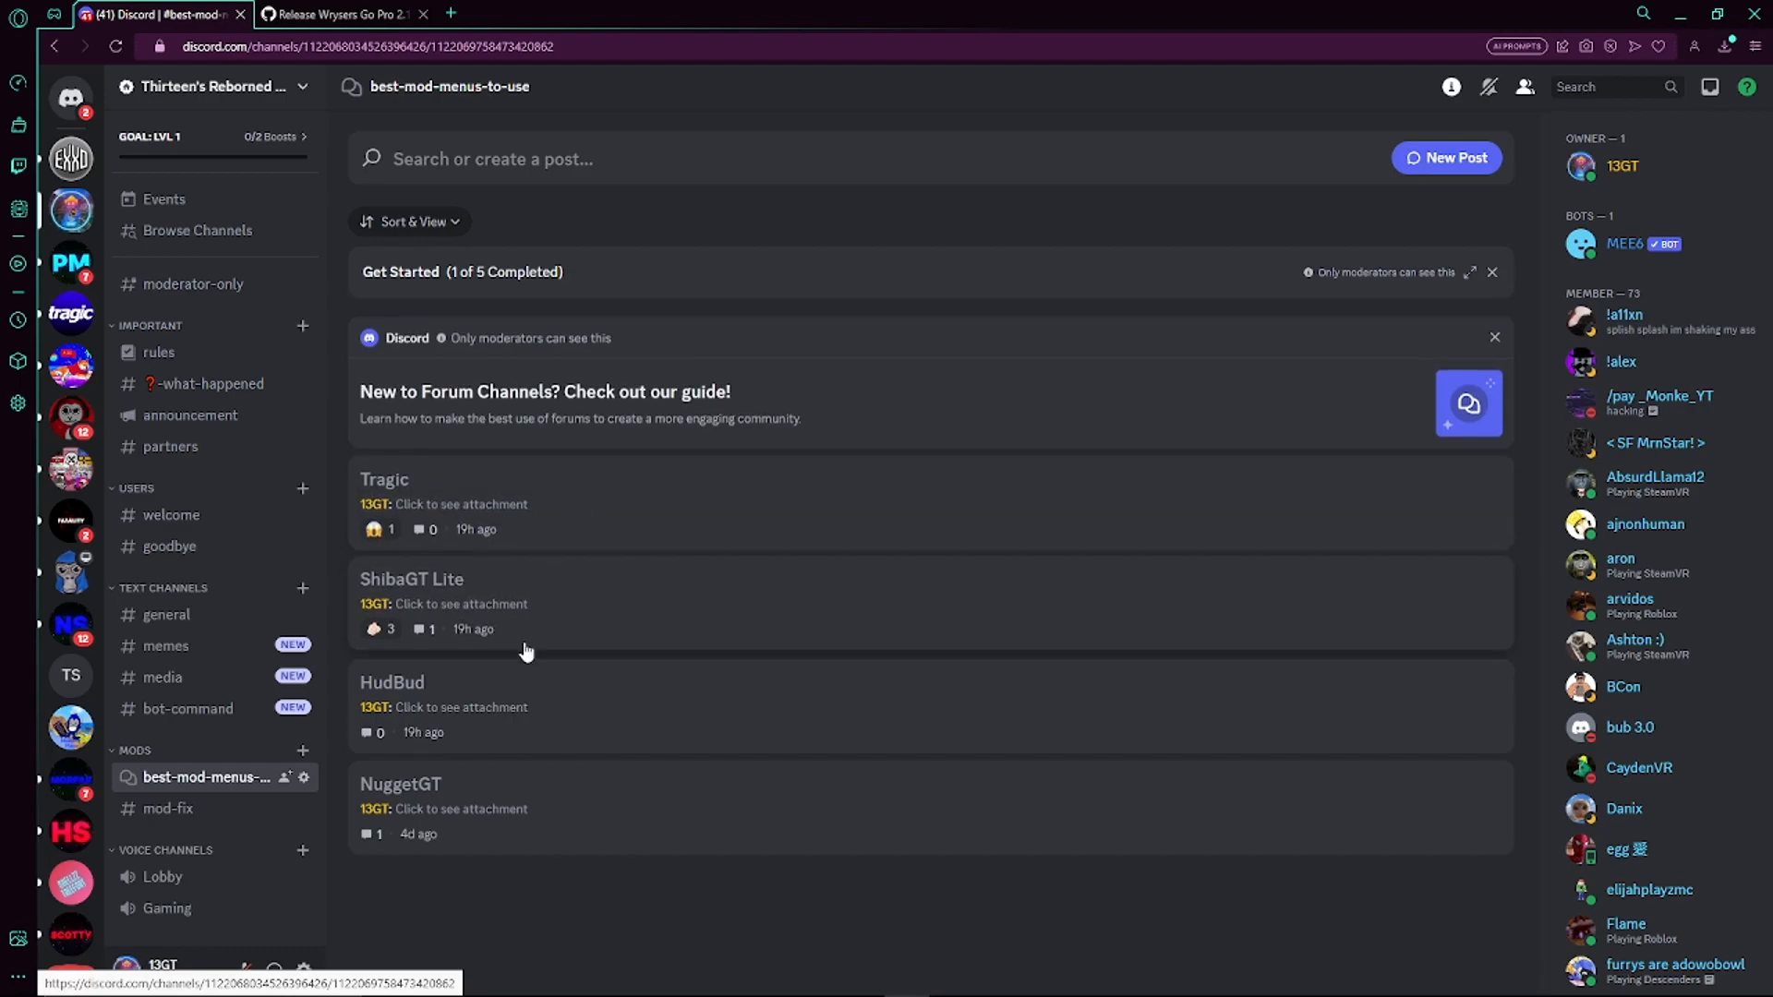
pyautogui.click(413, 579)
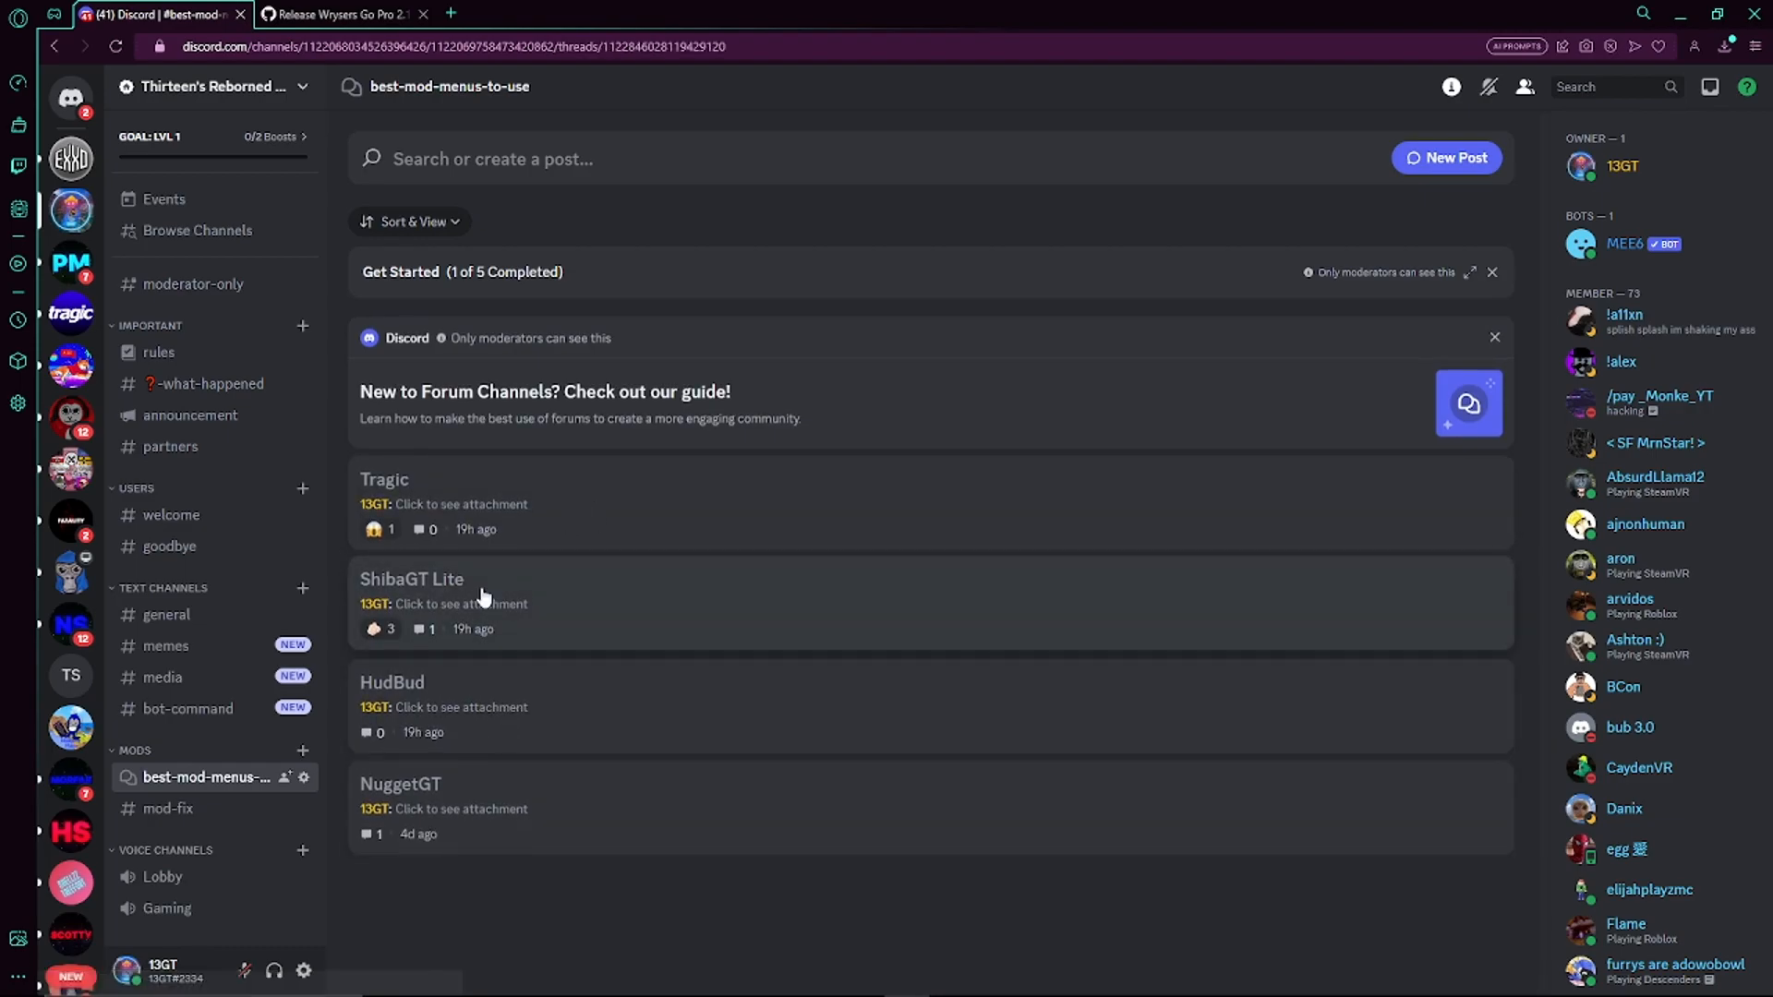
pyautogui.click(412, 579)
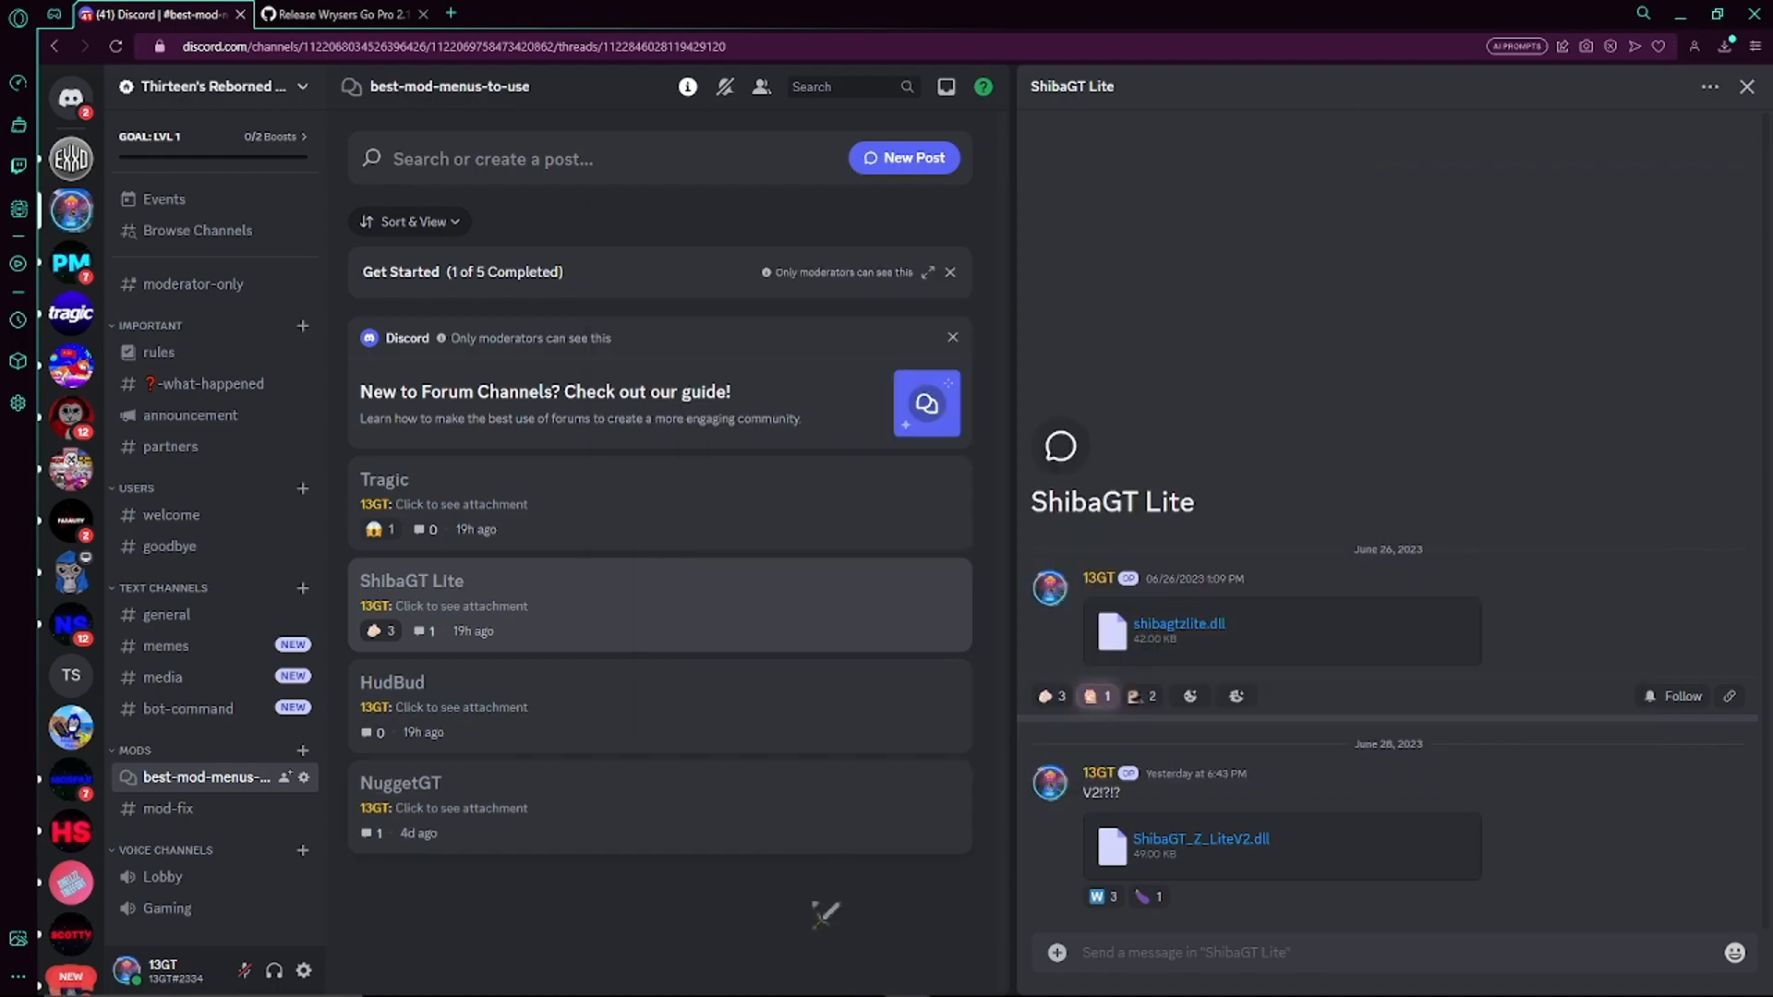
pyautogui.click(18, 978)
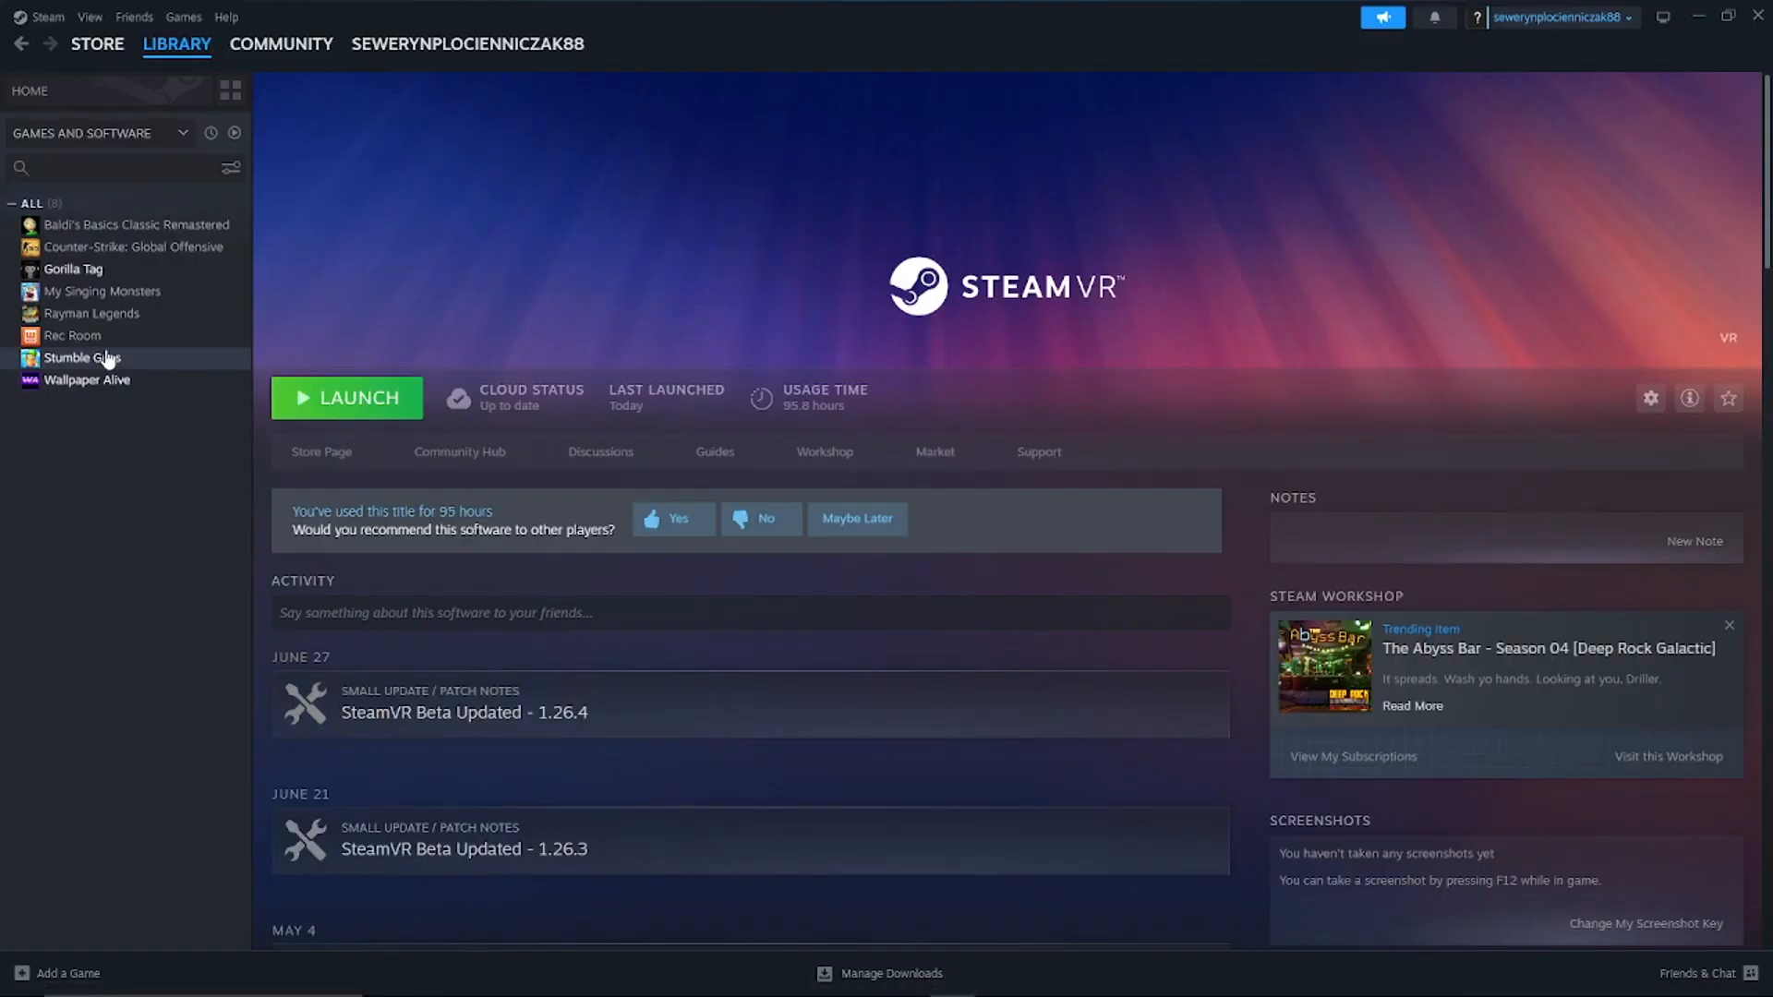
# Step: Play Gorilla Tag from the Steam library and tick 'wasd' in the ShibaGT-Z Lite GUI
pyautogui.click(72, 269)
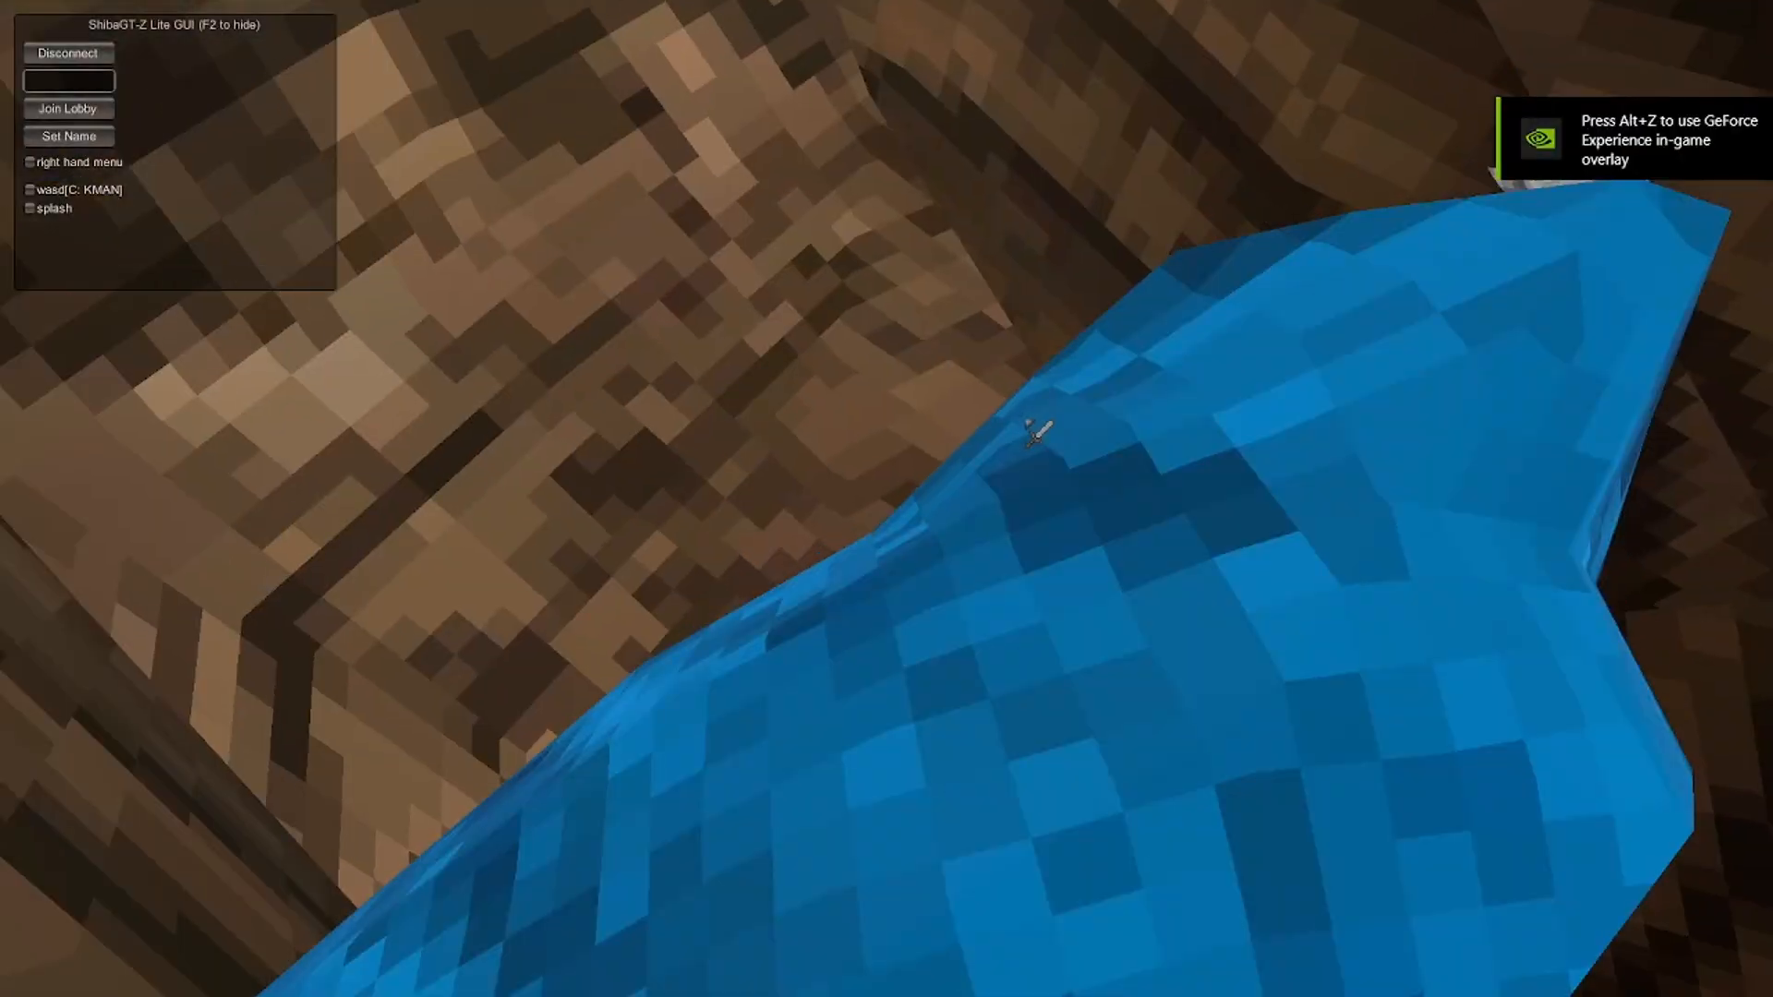
pyautogui.click(30, 188)
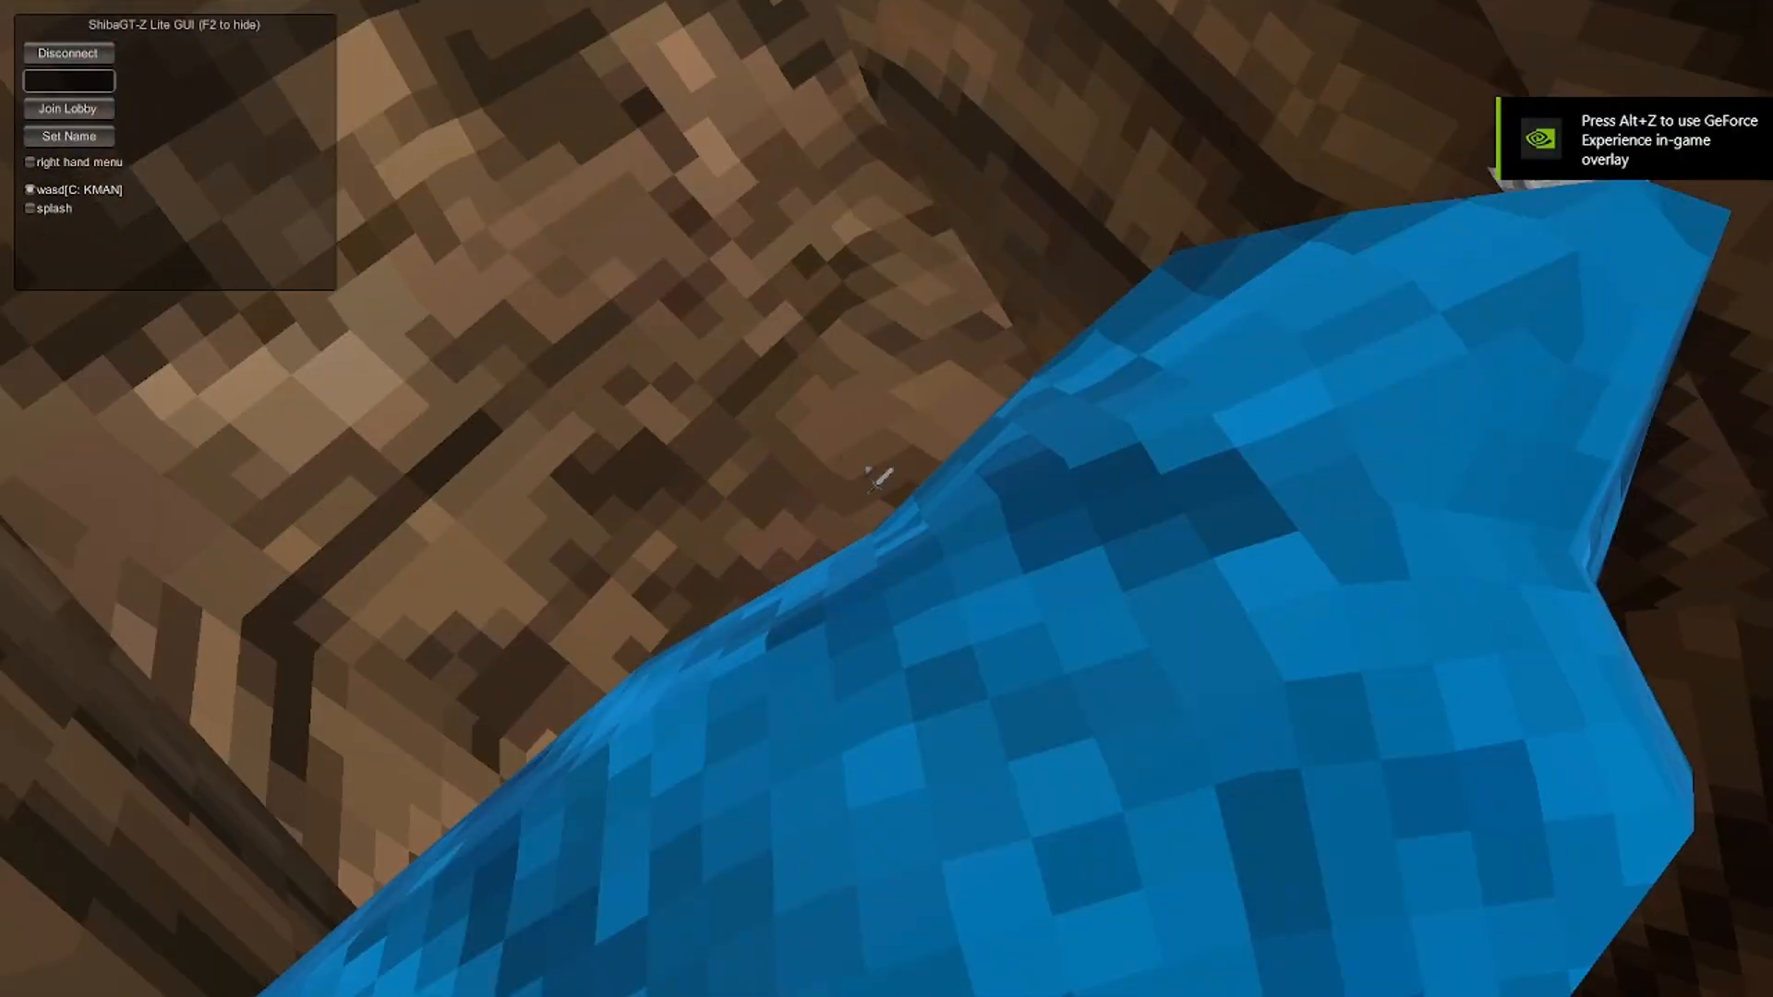